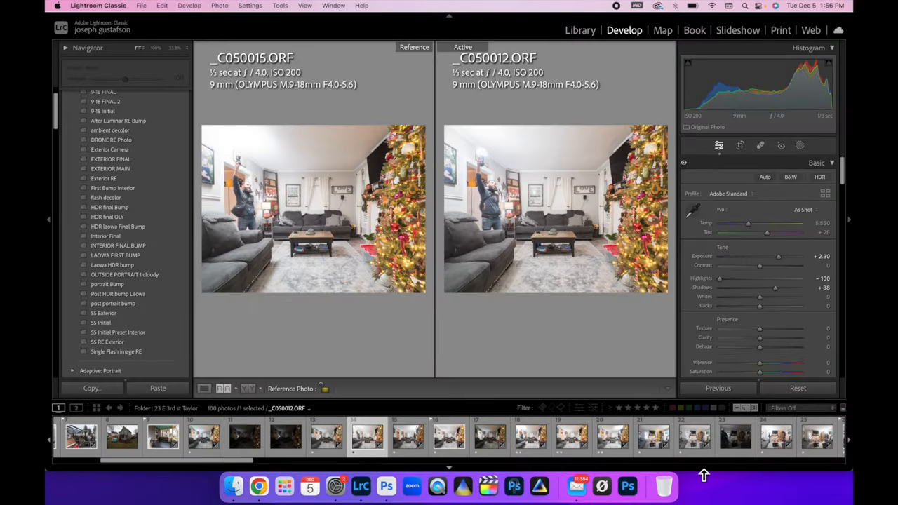
{"action": "mouse_move", "coordinate": [336, 295]}
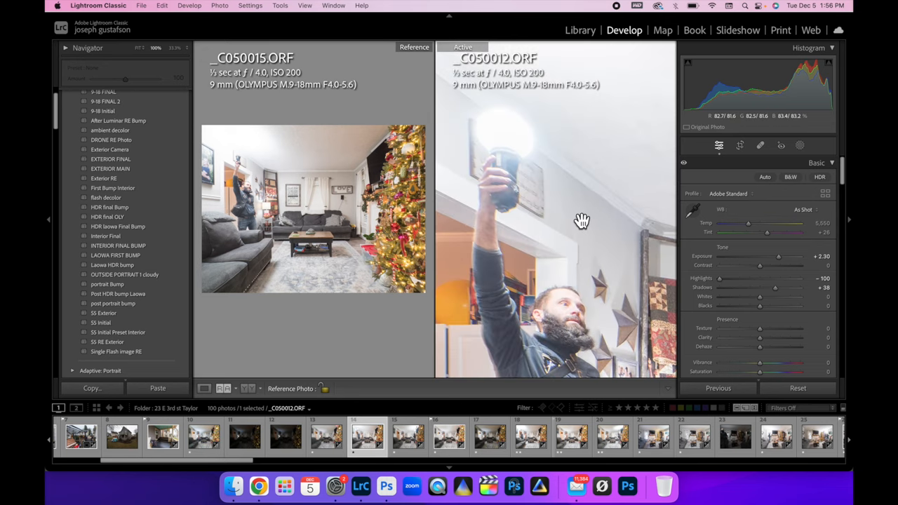
Pan around the zoomed flash frame to inspect the LOVE sign wall up close.
{"action": "left_click_drag", "start_coordinate": [583, 222], "coordinate": [492, 233]}
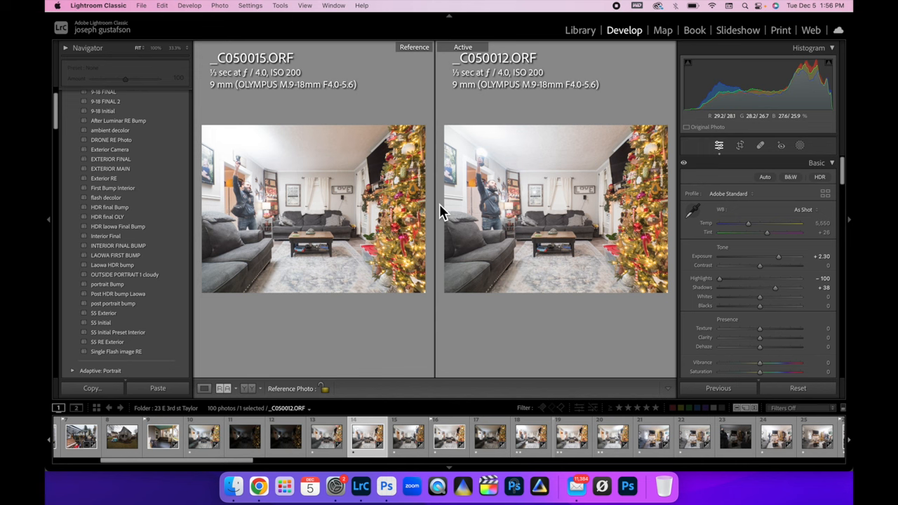
{"action": "mouse_move", "coordinate": [280, 158]}
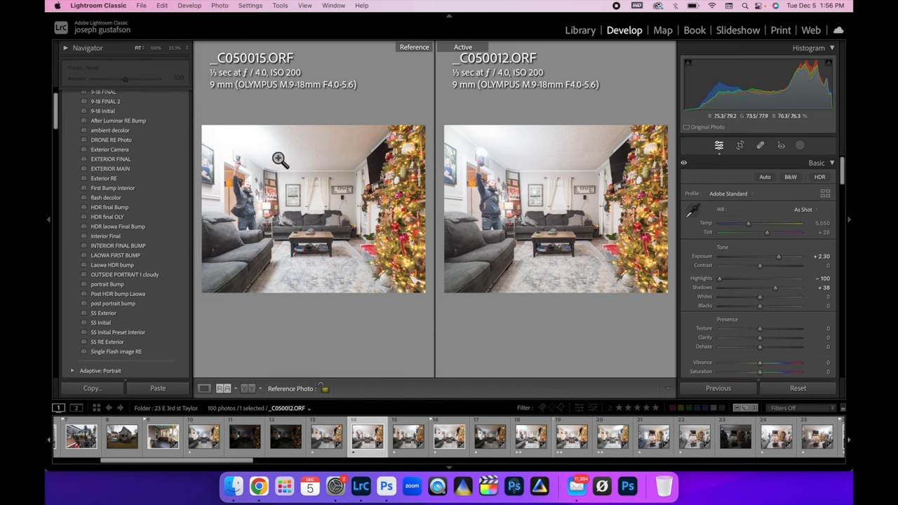
{"action": "mouse_move", "coordinate": [508, 174]}
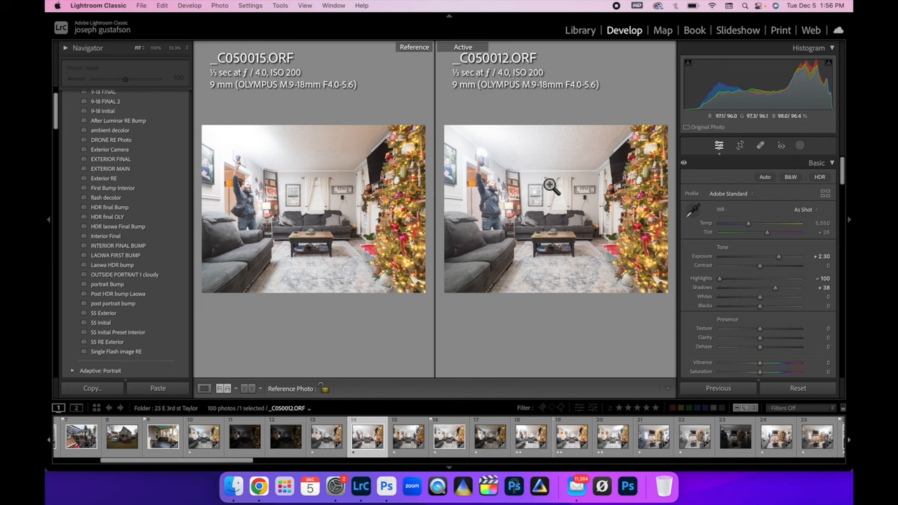
{"action": "mouse_move", "coordinate": [568, 247]}
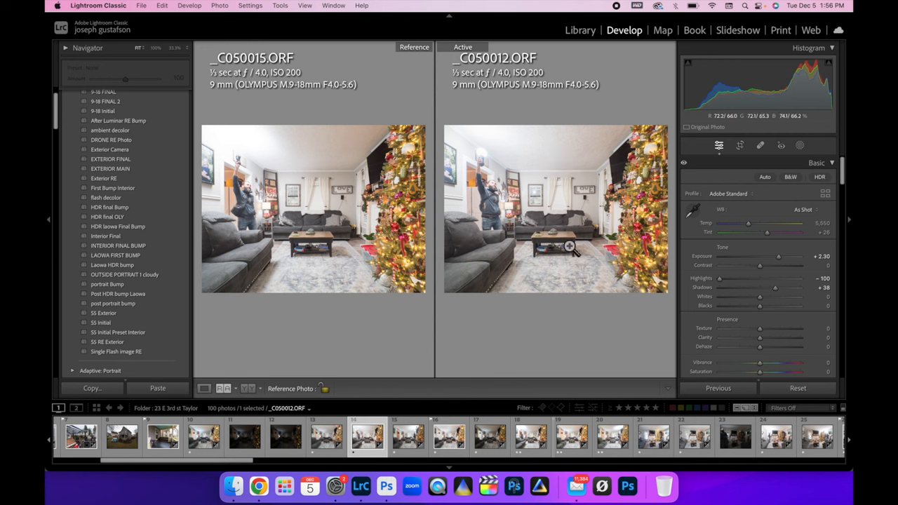
{"action": "mouse_move", "coordinate": [570, 250]}
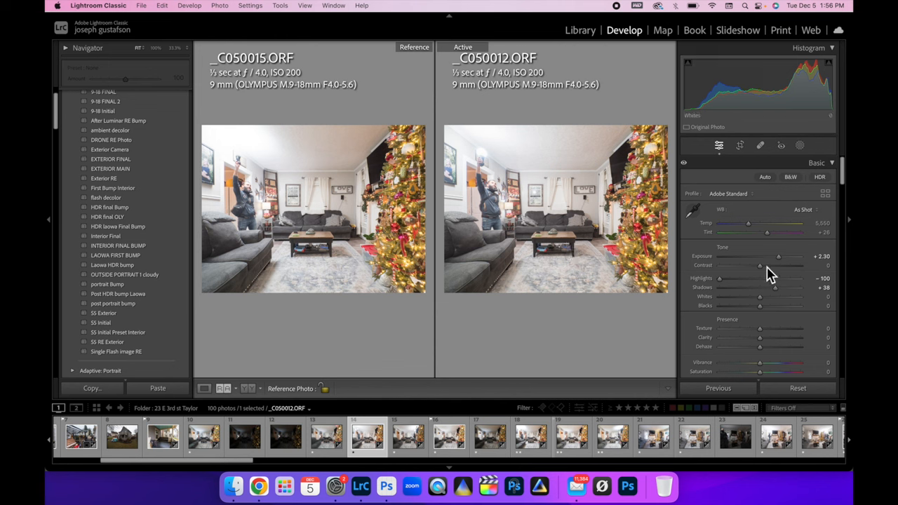
{"action": "mouse_move", "coordinate": [573, 195]}
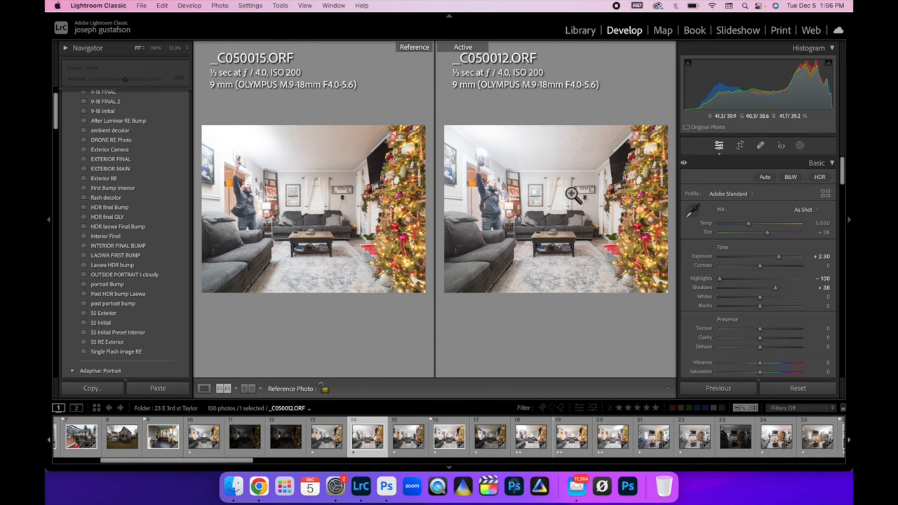
{"action": "mouse_move", "coordinate": [602, 184]}
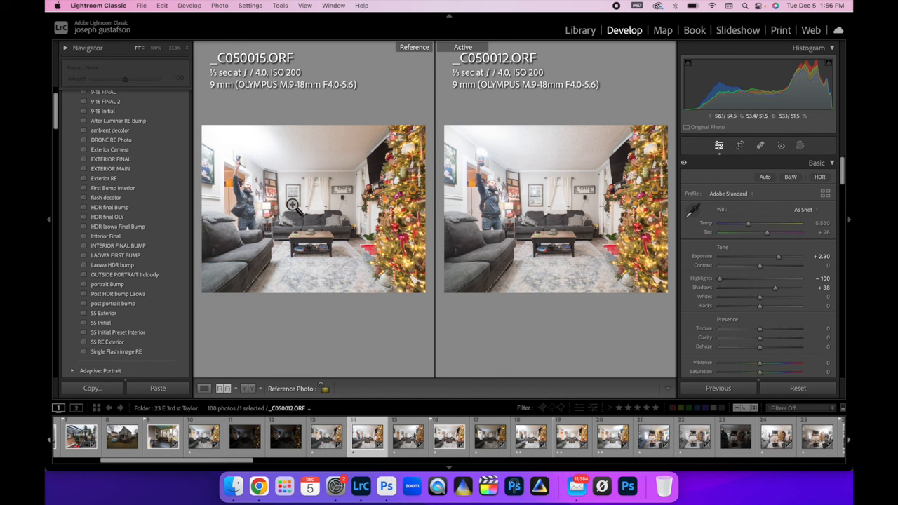
{"action": "mouse_move", "coordinate": [342, 216]}
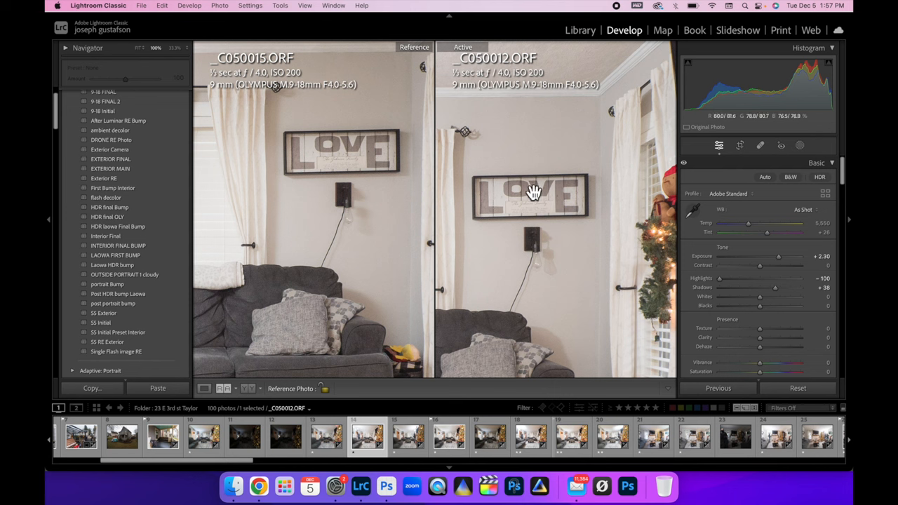
{"action": "mouse_move", "coordinate": [550, 246]}
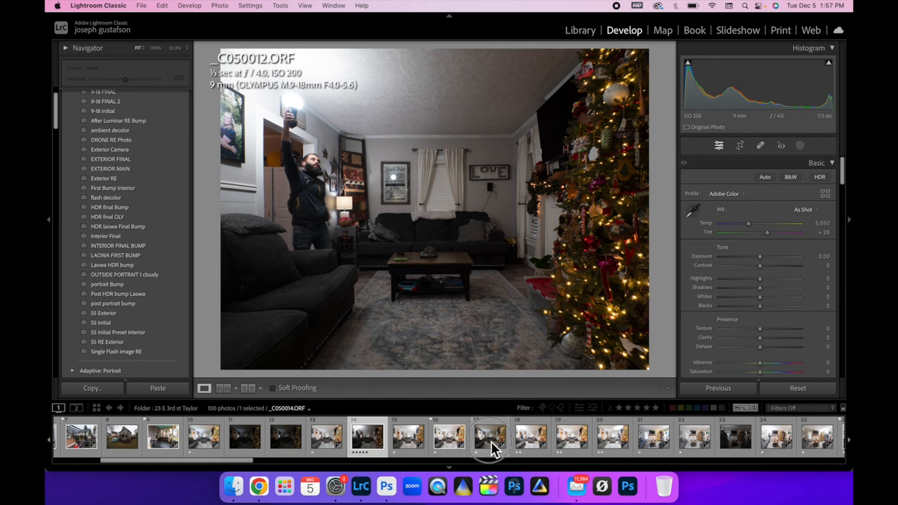
Rate C050015 five stars and view it in Reference view against C050012.
{"action": "left_click", "coordinate": [490, 437]}
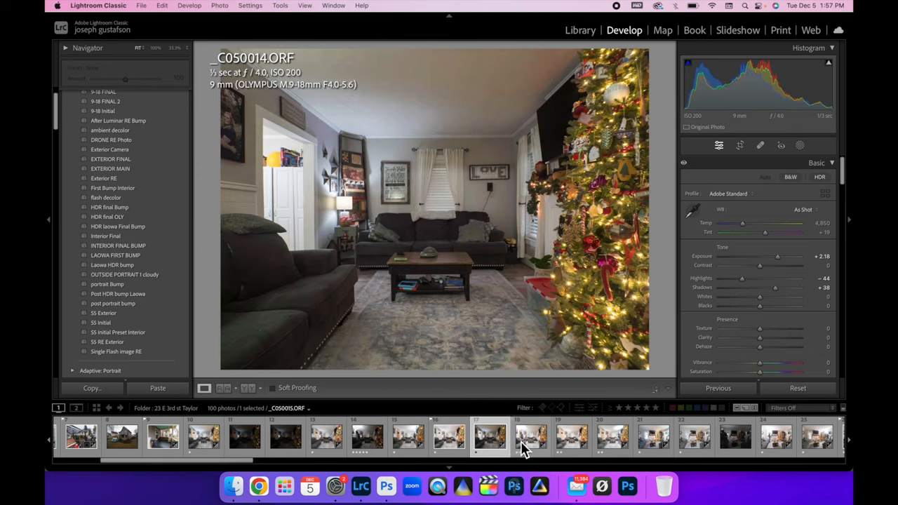
{"action": "left_click", "coordinate": [530, 436]}
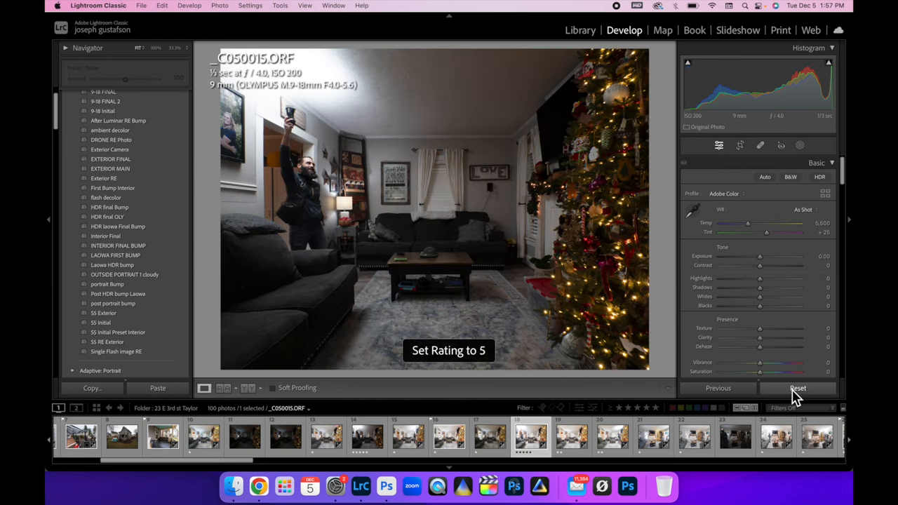
{"action": "left_click", "coordinate": [224, 387]}
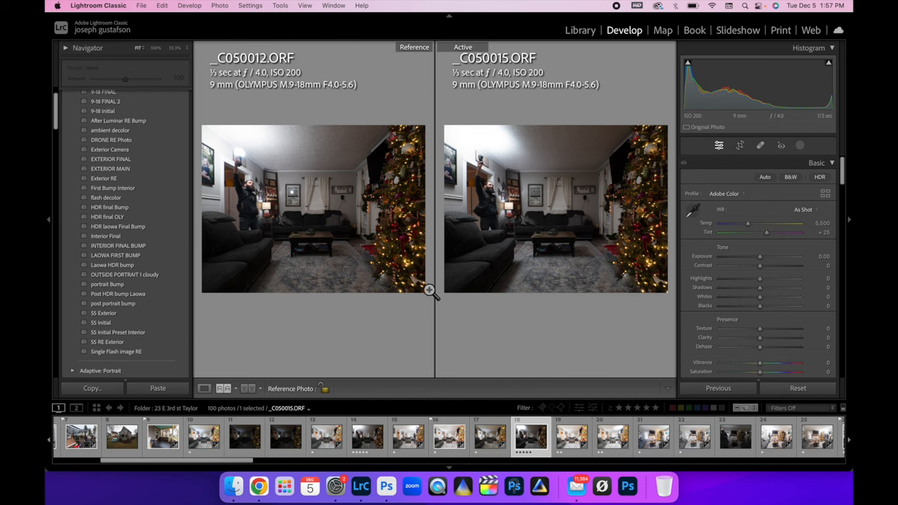
{"action": "mouse_move", "coordinate": [540, 199]}
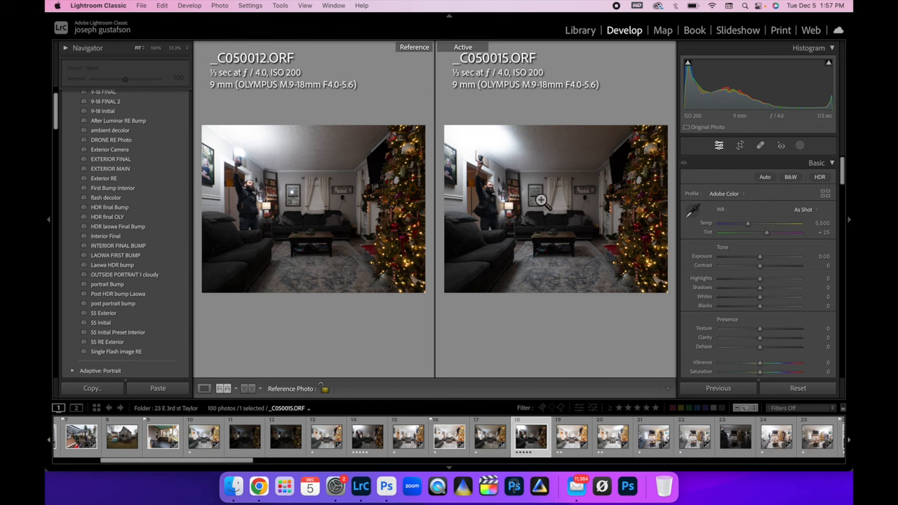
{"action": "mouse_move", "coordinate": [502, 163]}
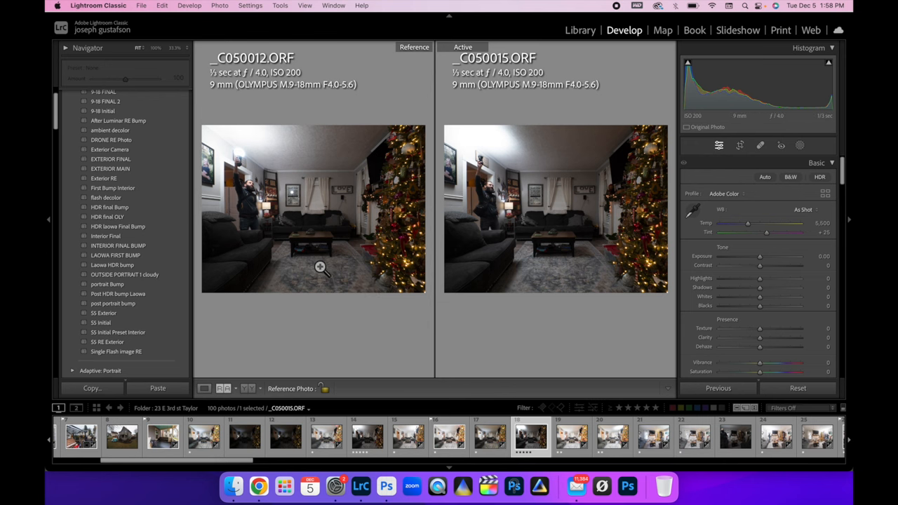
Copy the develop edits from frame C050011 and paste them onto the unedited C050012.
{"action": "left_click", "coordinate": [204, 388]}
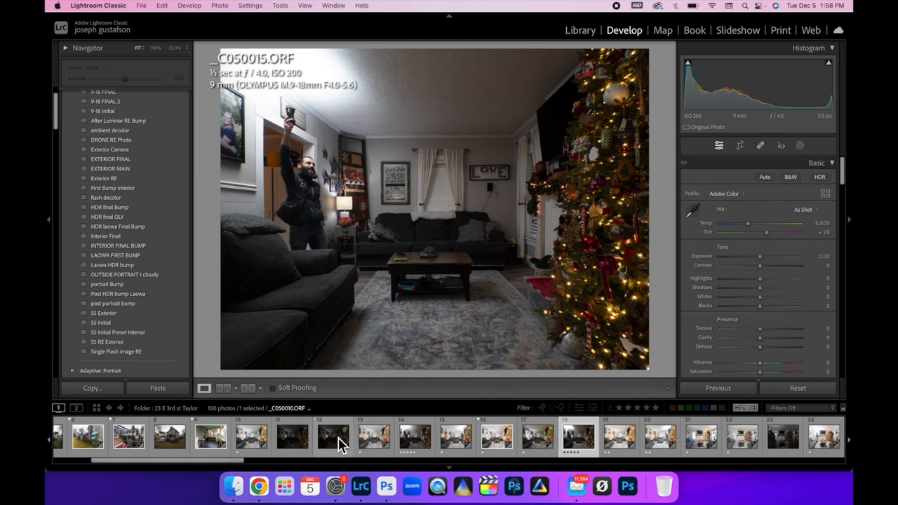
{"action": "left_click", "coordinate": [251, 437]}
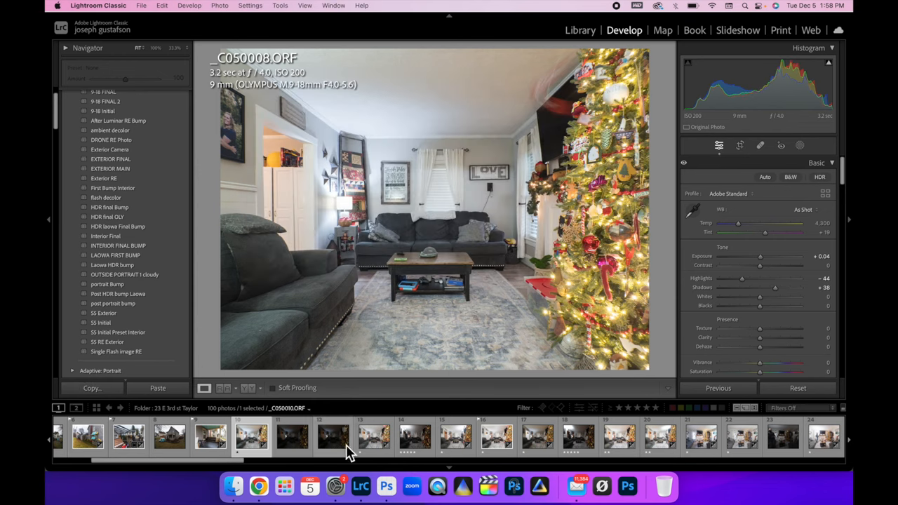
{"action": "left_click", "coordinate": [373, 438]}
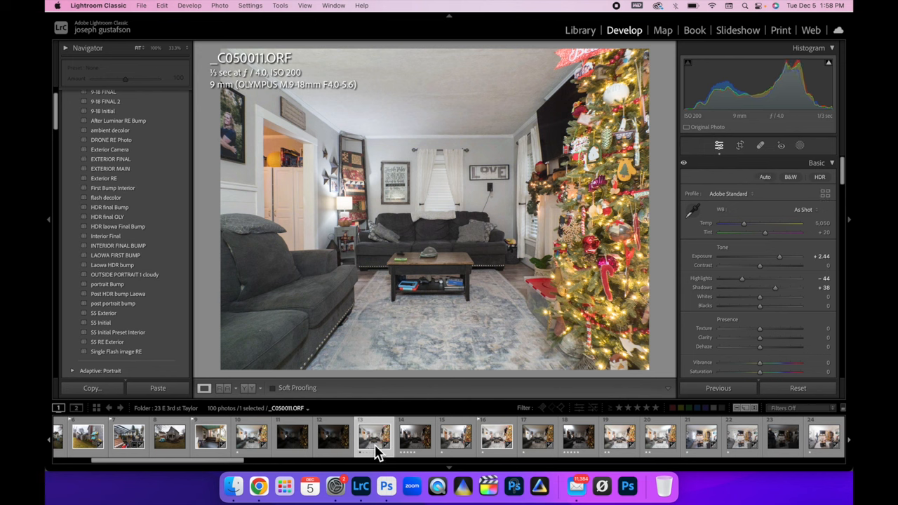
{"action": "mouse_move", "coordinate": [376, 438]}
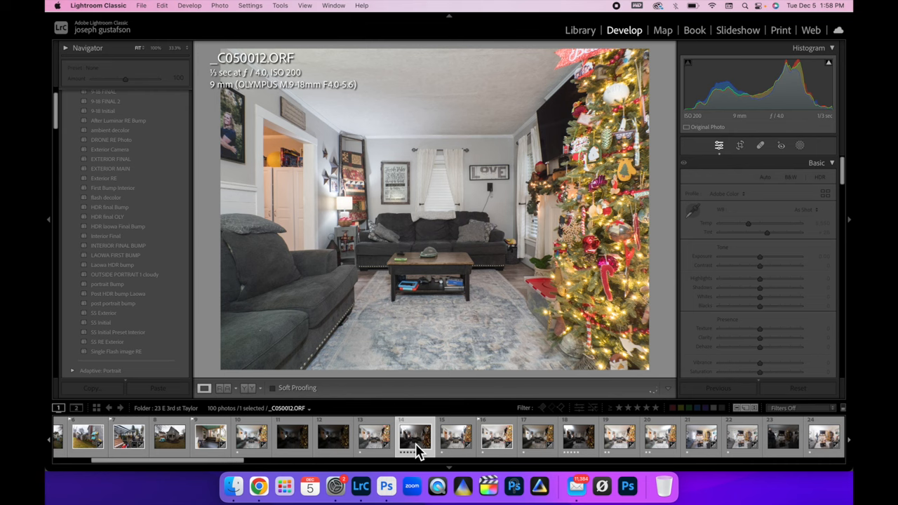
{"action": "left_click", "coordinate": [373, 435]}
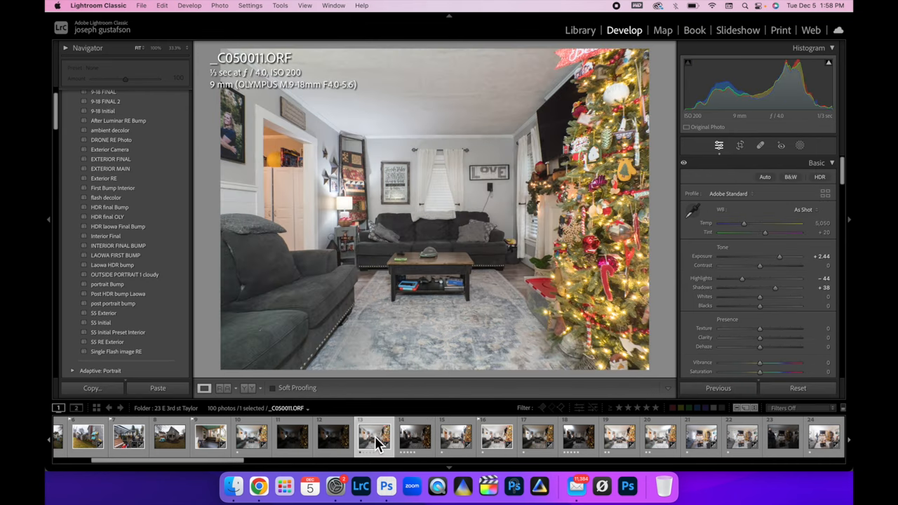
{"action": "left_click", "coordinate": [91, 387]}
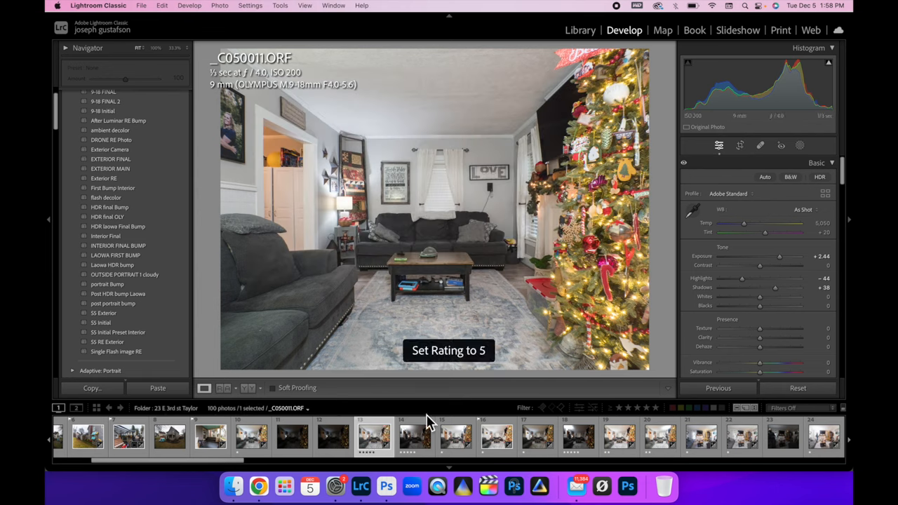
{"action": "left_click", "coordinate": [415, 437]}
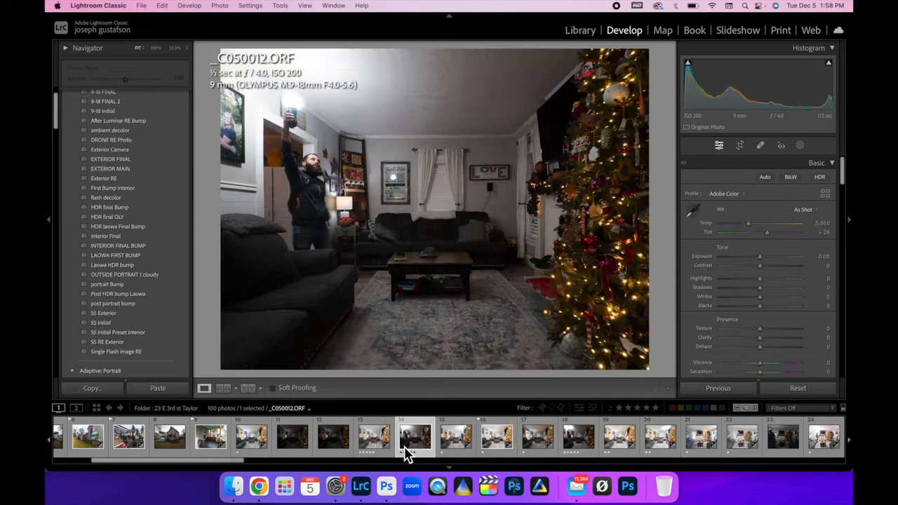
{"action": "left_click", "coordinate": [157, 387]}
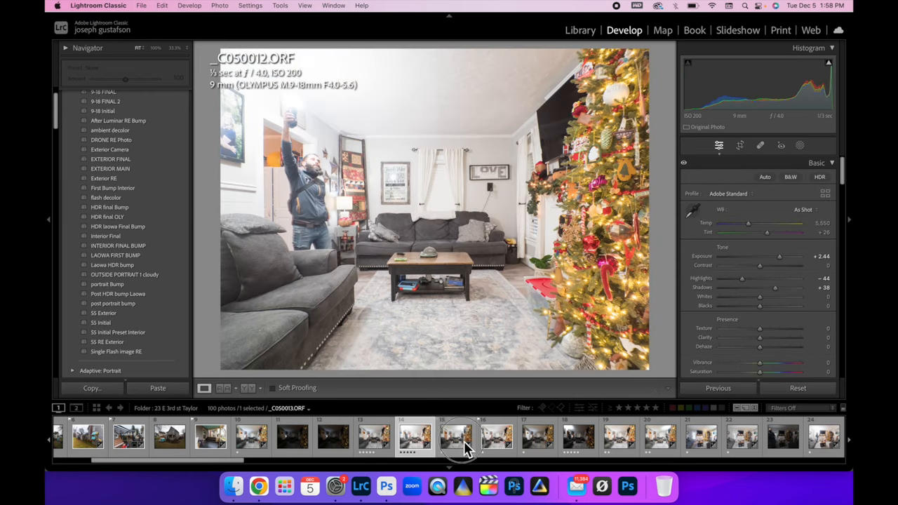
Step through frames C050013 to C050014 and clear the last frame's star rating.
{"action": "left_click", "coordinate": [455, 438]}
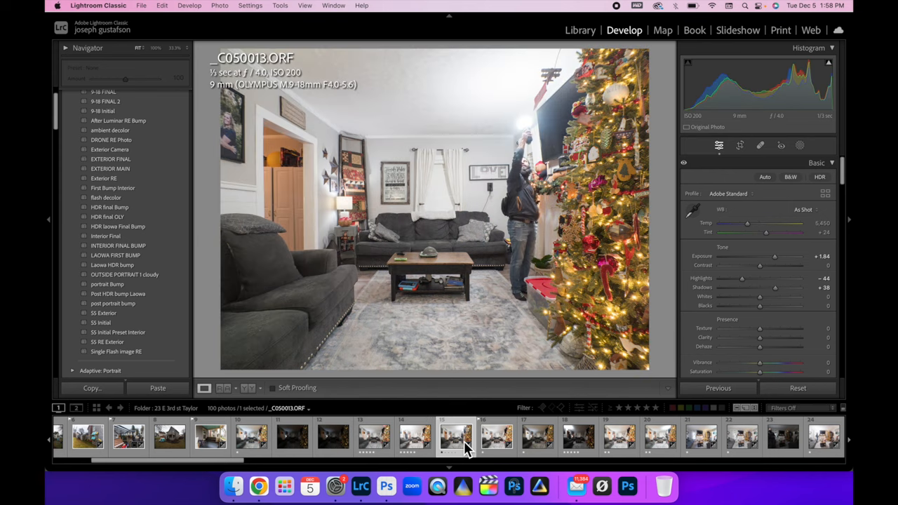
{"action": "left_click", "coordinate": [496, 437]}
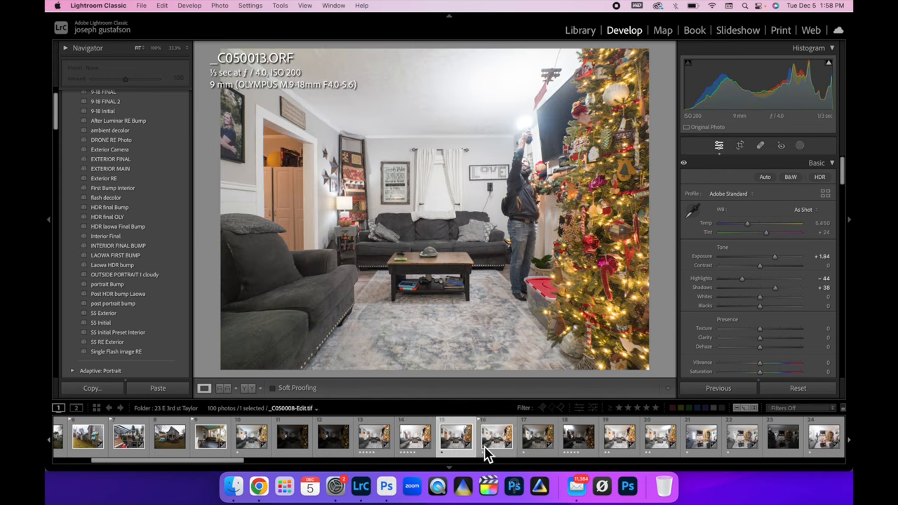
{"action": "left_click", "coordinate": [538, 436]}
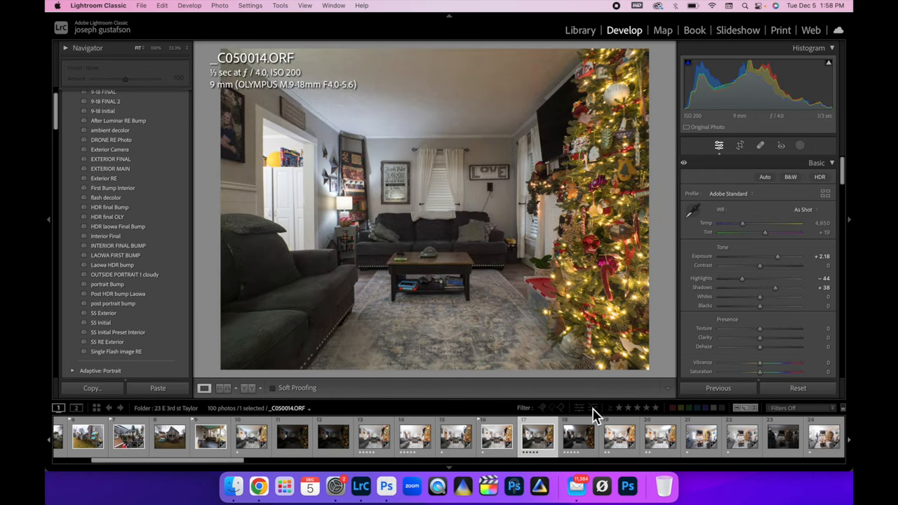
{"action": "left_click", "coordinate": [578, 436]}
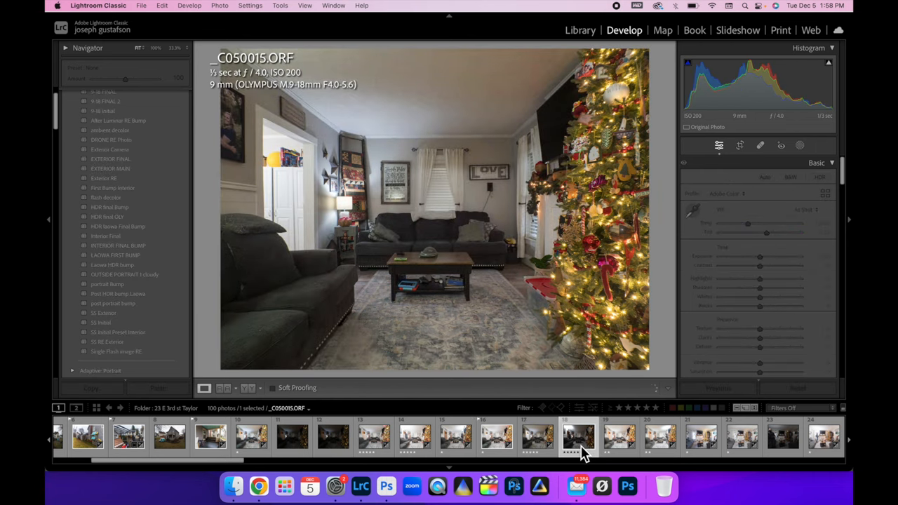
{"action": "key", "text": "0"}
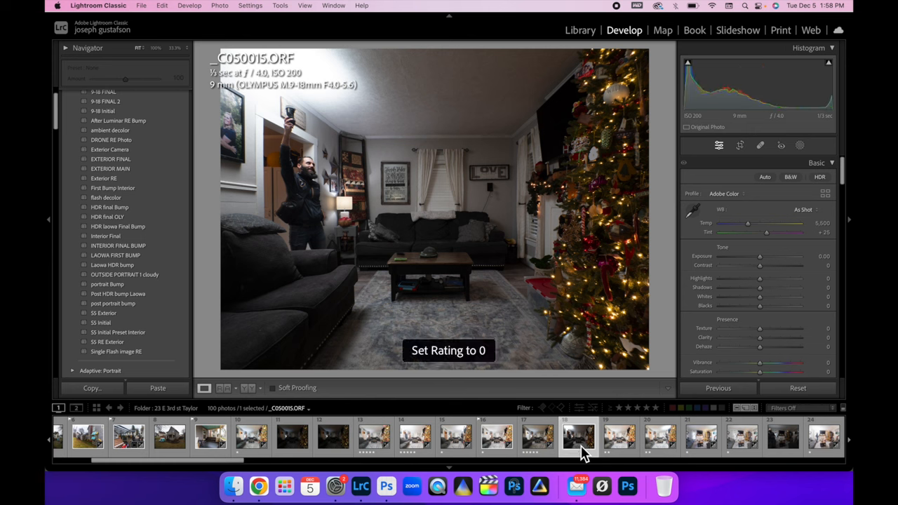
Select the five living-room frames and open them as layers in Photoshop.
{"action": "left_click", "coordinate": [537, 436]}
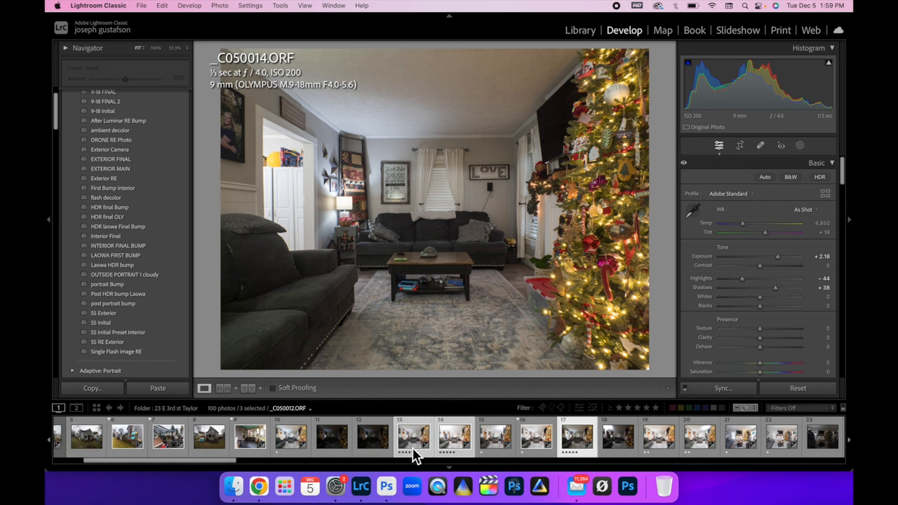
{"action": "left_click", "coordinate": [291, 436]}
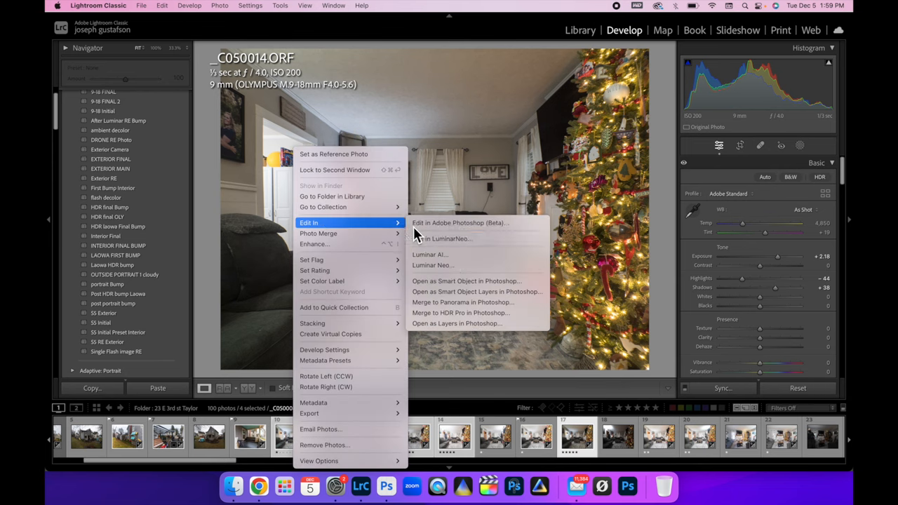
{"action": "left_click", "coordinate": [460, 222]}
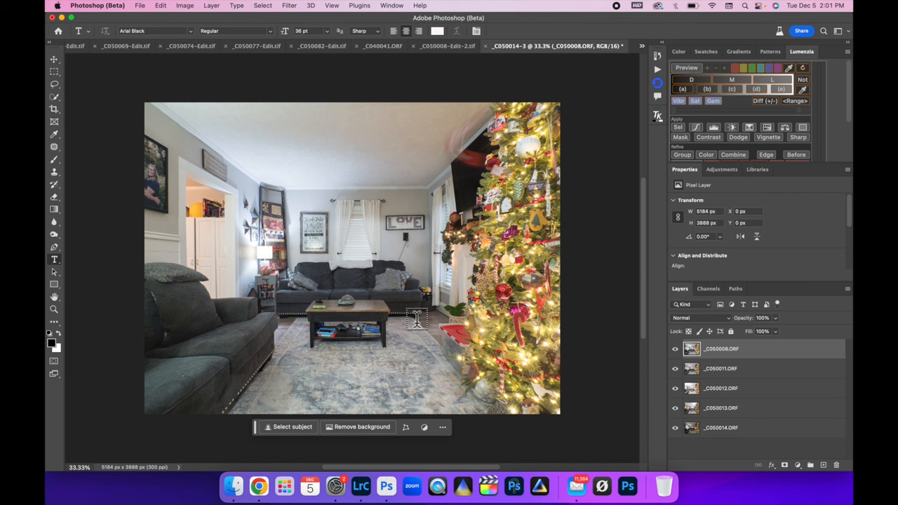
{"action": "mouse_move", "coordinate": [755, 376]}
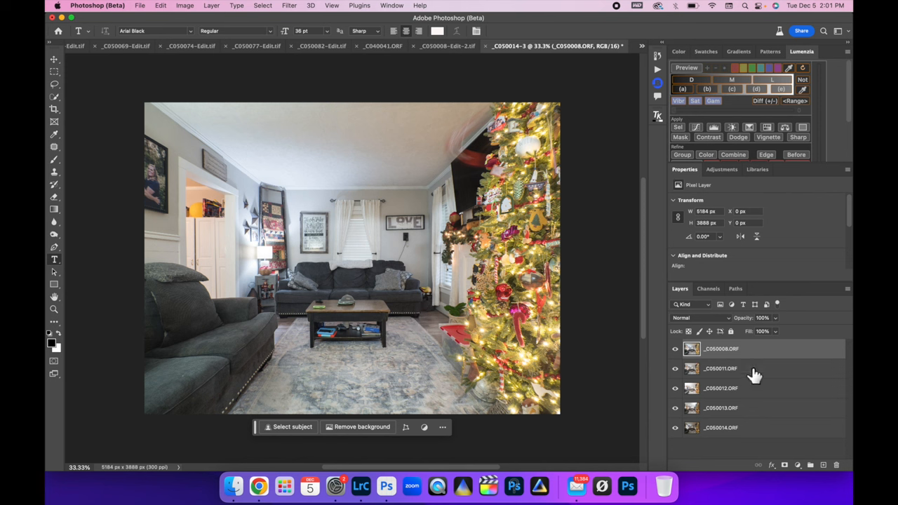
{"action": "mouse_move", "coordinate": [761, 438]}
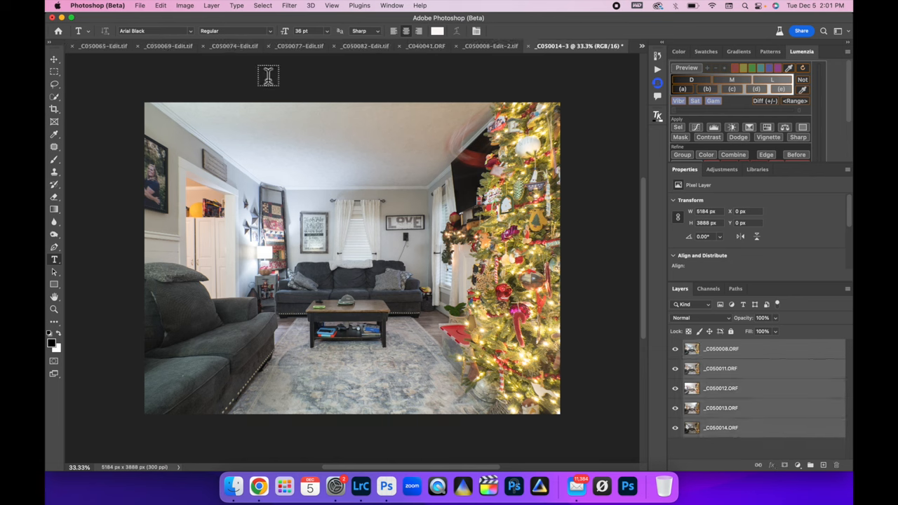
Auto-align the five stacked layers via Edit > Auto-Align Layers with Auto projection.
{"action": "left_click", "coordinate": [160, 6]}
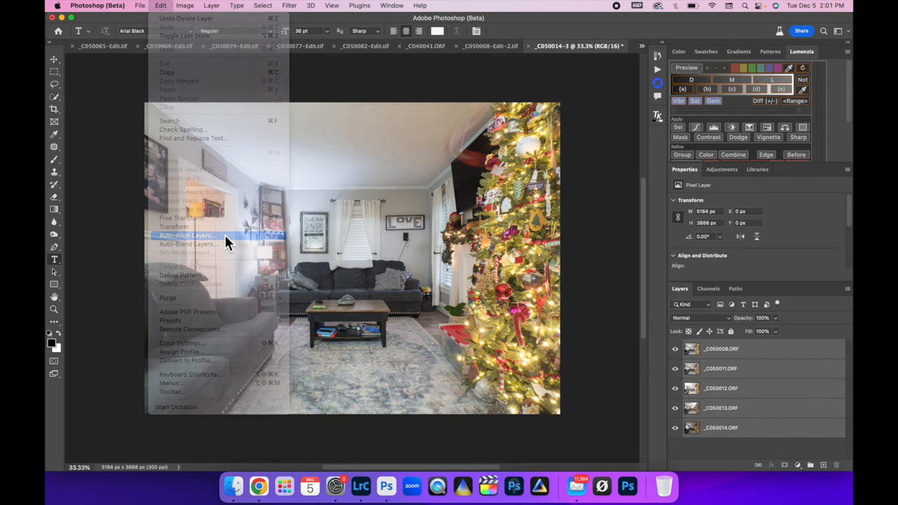
{"action": "left_click", "coordinate": [185, 235]}
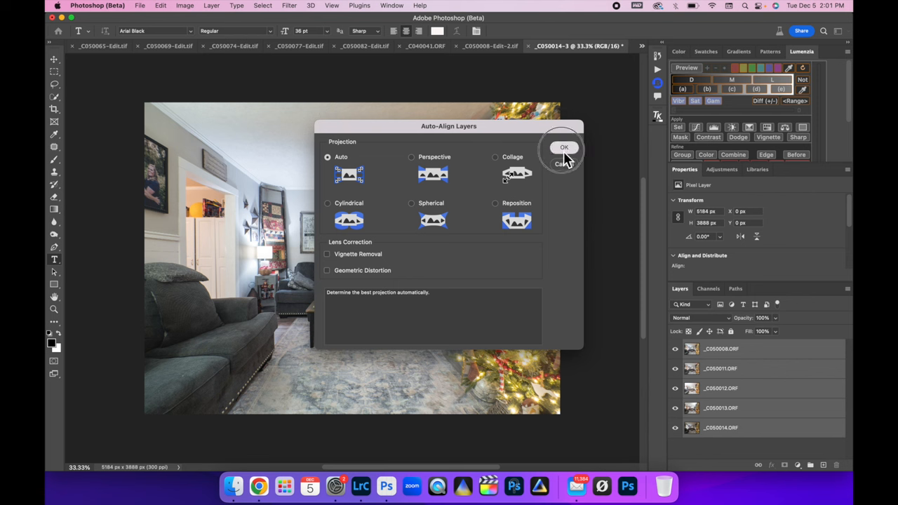
{"action": "left_click", "coordinate": [564, 148]}
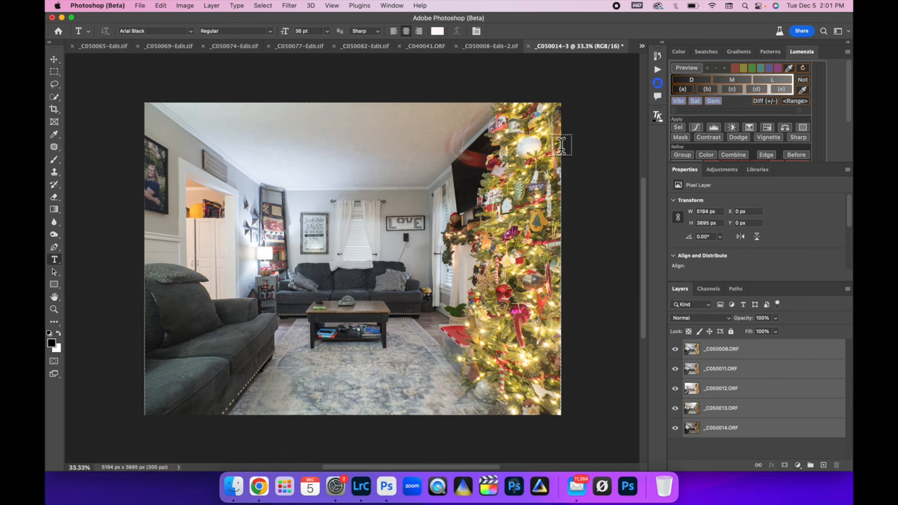
{"action": "mouse_move", "coordinate": [648, 250]}
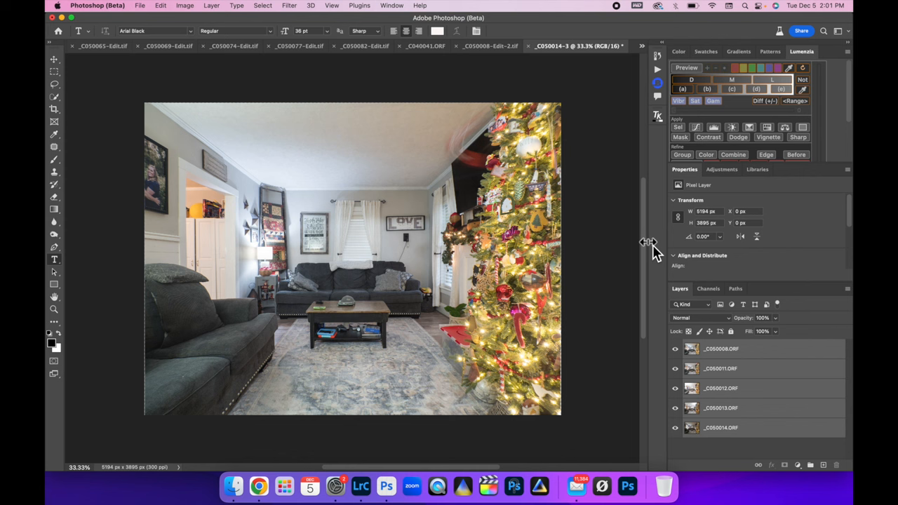
Check the _C050012.ORF and top _C050008.ORF frame layers in the stack.
{"action": "left_click", "coordinate": [721, 387]}
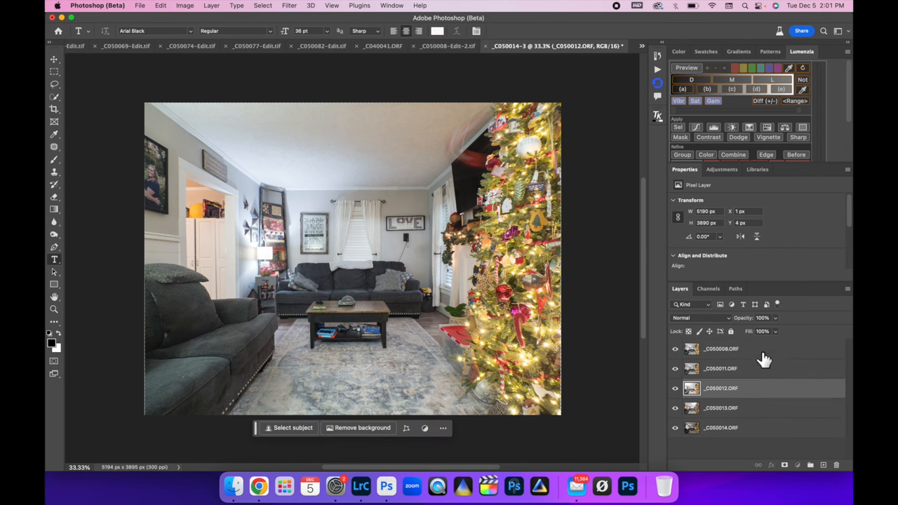
{"action": "left_click", "coordinate": [730, 348]}
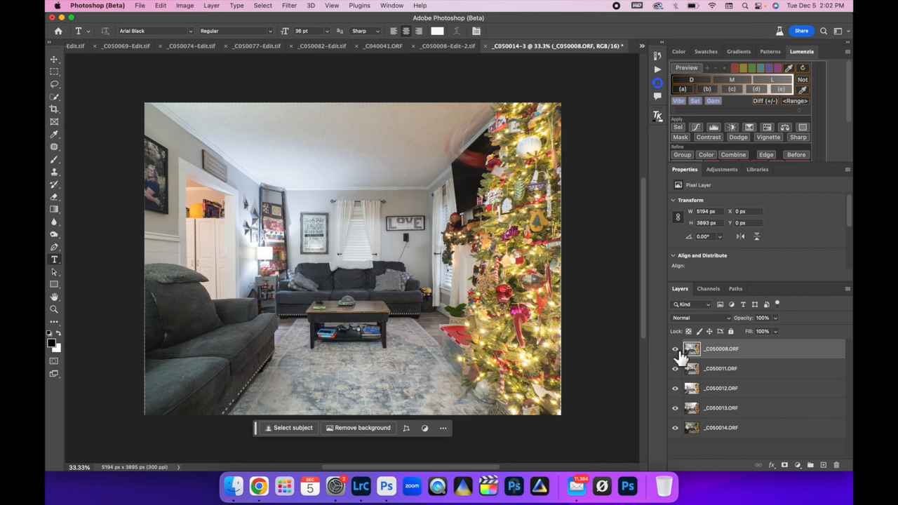
{"action": "mouse_move", "coordinate": [674, 348]}
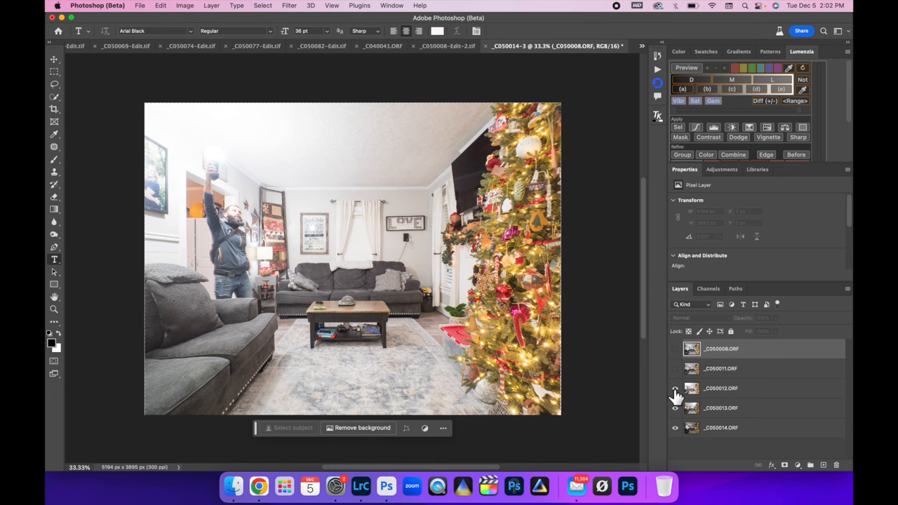
{"action": "mouse_move", "coordinate": [676, 392]}
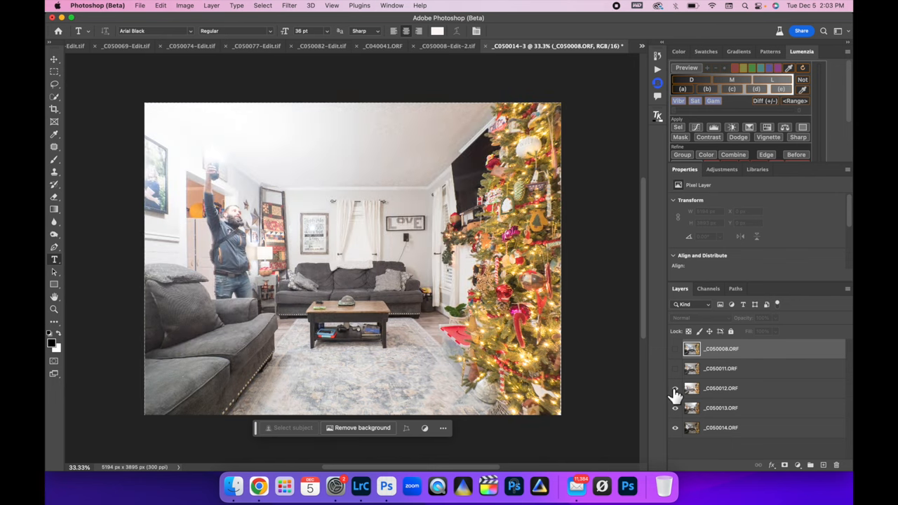
{"action": "mouse_move", "coordinate": [744, 392]}
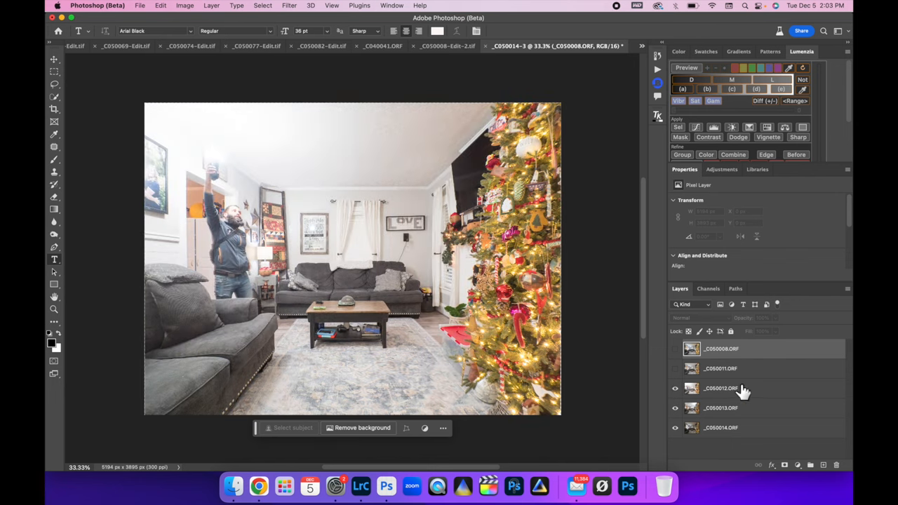
Add a layer mask to the _C050012.ORF flash frame layer.
{"action": "left_click", "coordinate": [723, 387]}
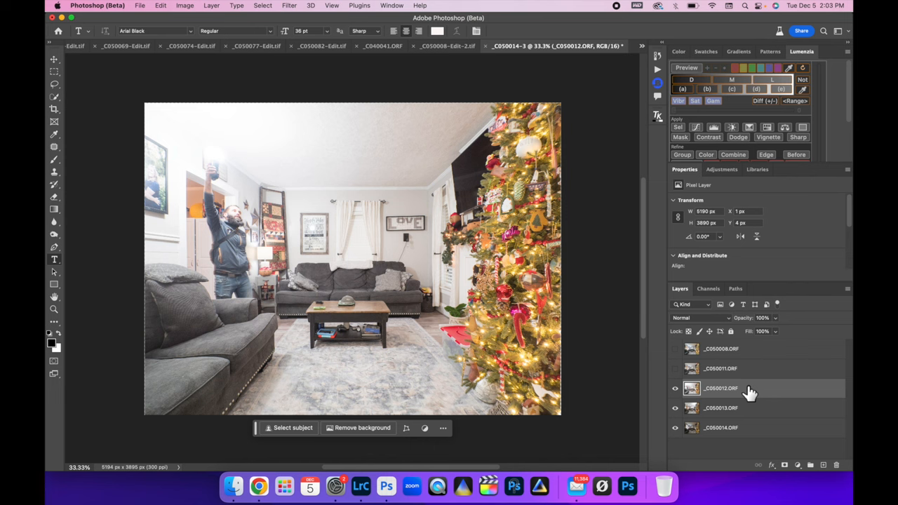
{"action": "left_click", "coordinate": [784, 466]}
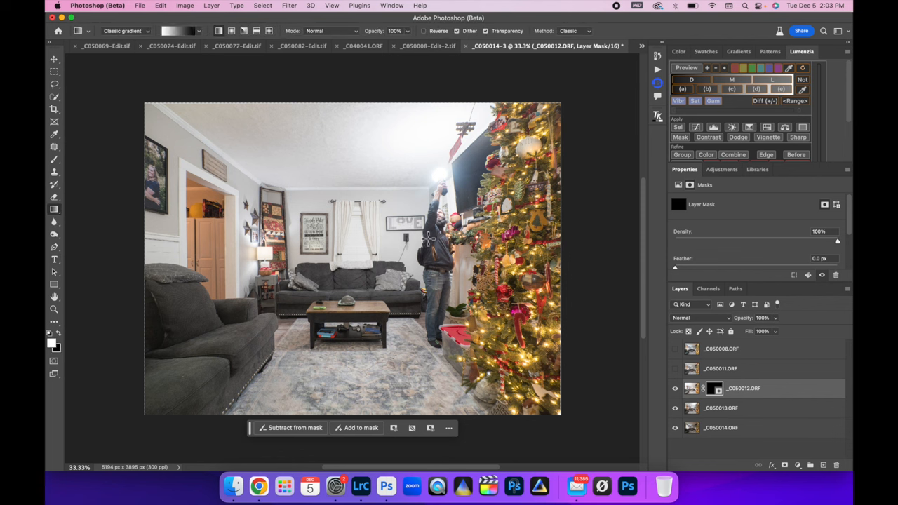
{"action": "mouse_move", "coordinate": [395, 43]}
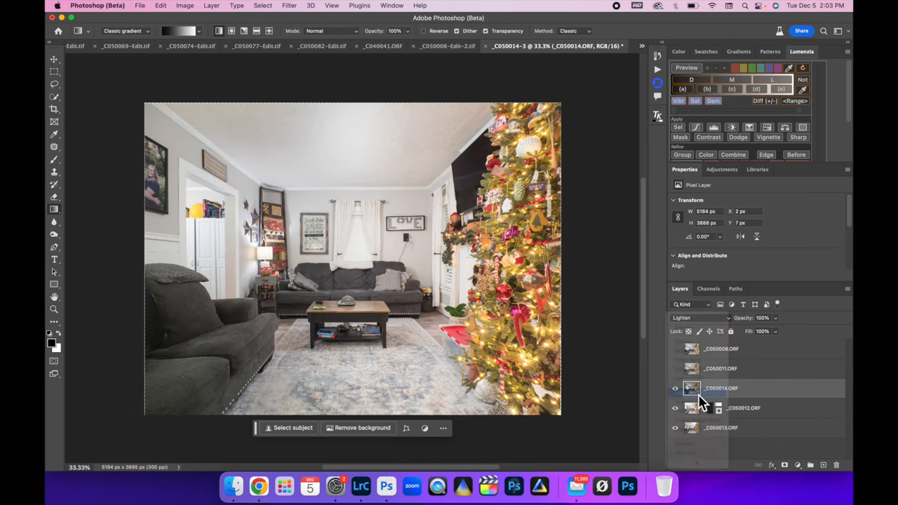
Toggle _C050014.ORF to compare, then lower its Lighten blend opacity to about 83%.
{"action": "left_click", "coordinate": [673, 387]}
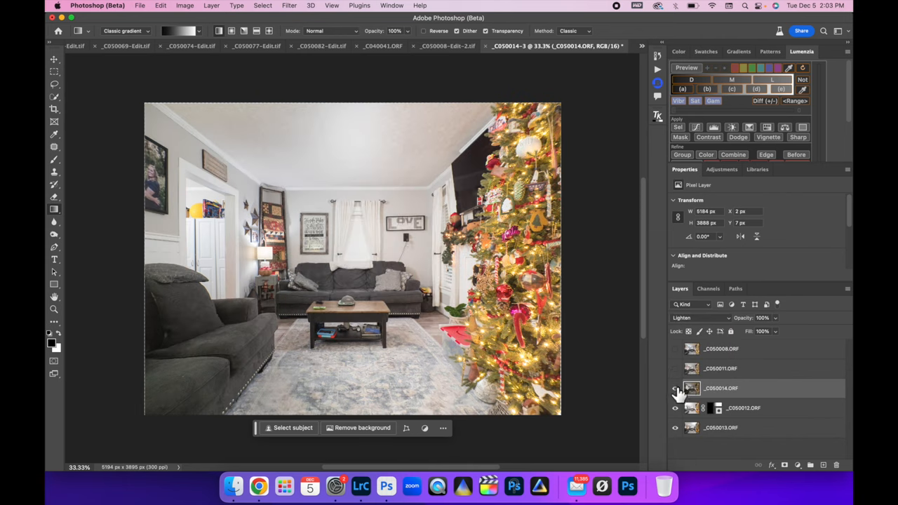
{"action": "left_click", "coordinate": [676, 387]}
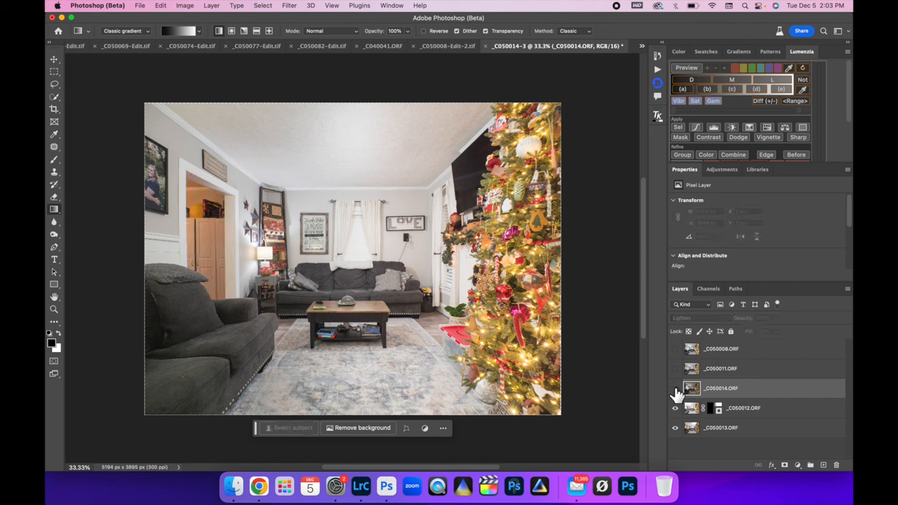
{"action": "left_click", "coordinate": [675, 387]}
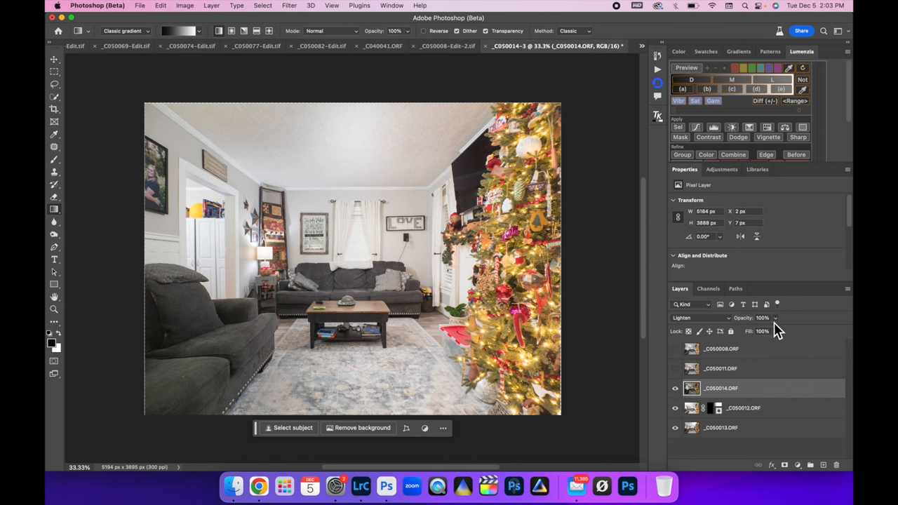
{"action": "left_click_drag", "start_coordinate": [772, 317], "coordinate": [769, 317]}
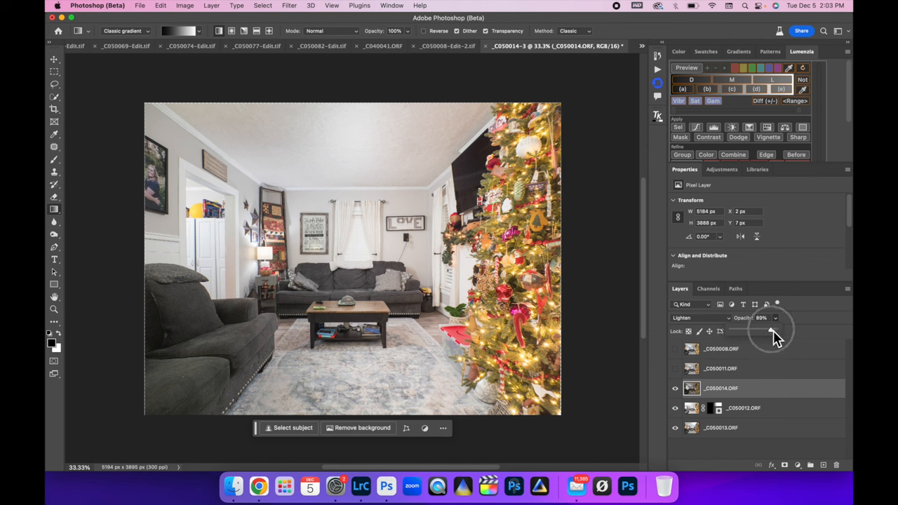
{"action": "left_click_drag", "start_coordinate": [771, 331], "coordinate": [766, 332]}
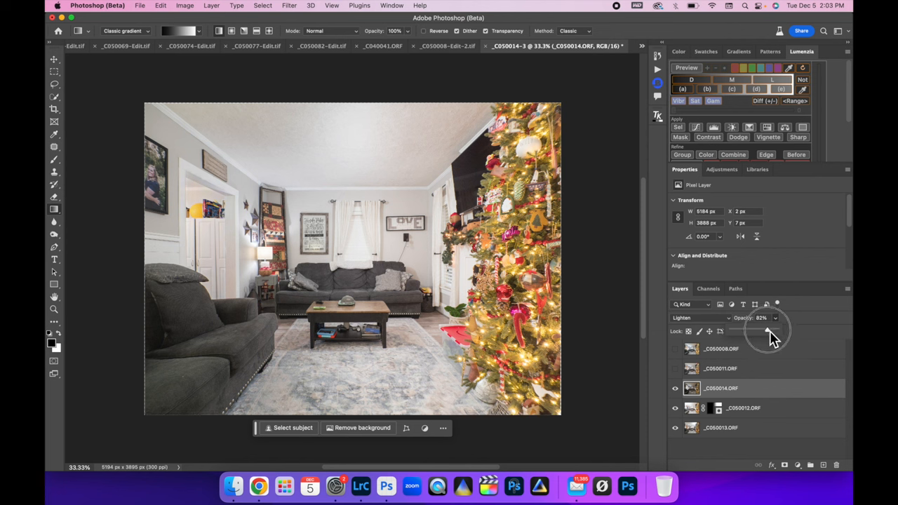
{"action": "left_click_drag", "start_coordinate": [768, 329], "coordinate": [770, 330]}
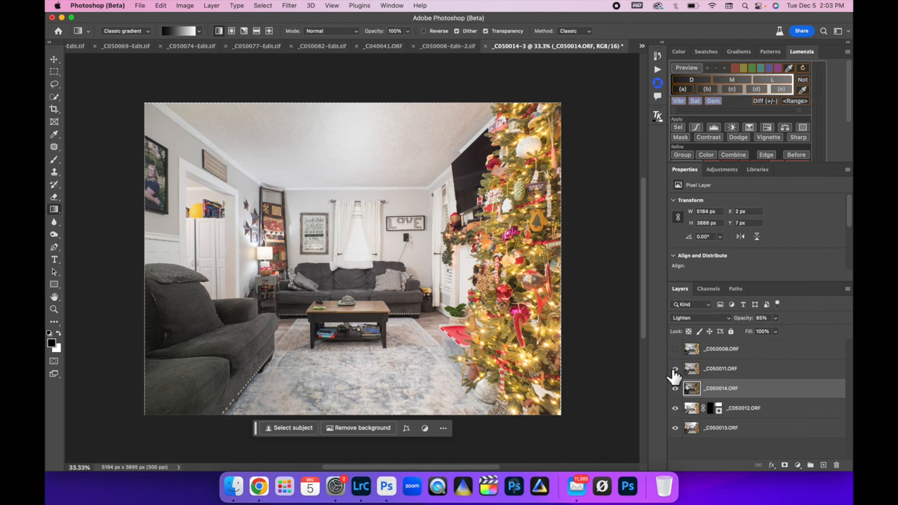
Turn on the _C050011.ORF frame and reduce its opacity to brighten the room gently.
{"action": "left_click", "coordinate": [673, 367]}
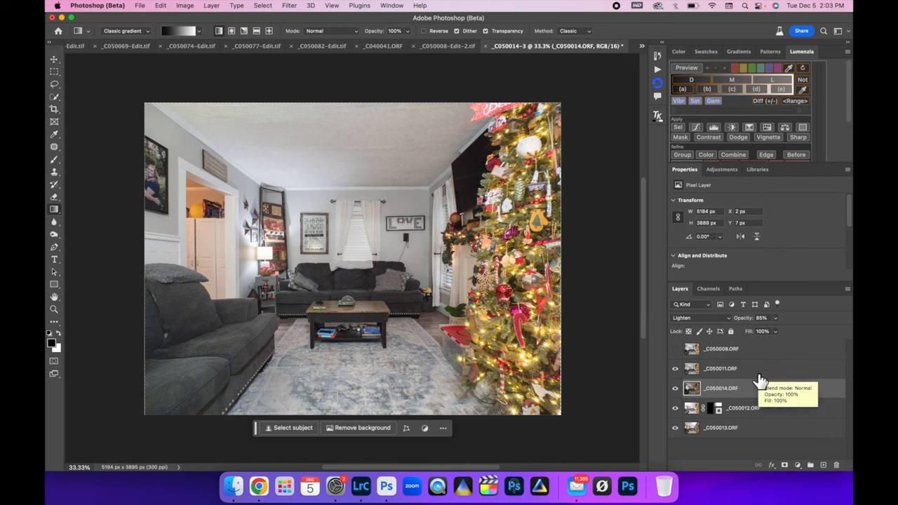
{"action": "left_click", "coordinate": [699, 317]}
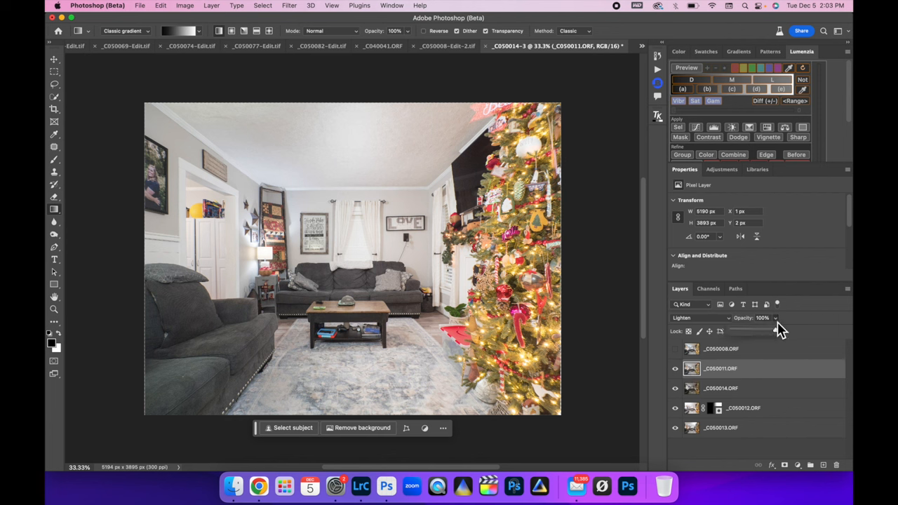
{"action": "left_click_drag", "start_coordinate": [763, 331], "coordinate": [756, 331]}
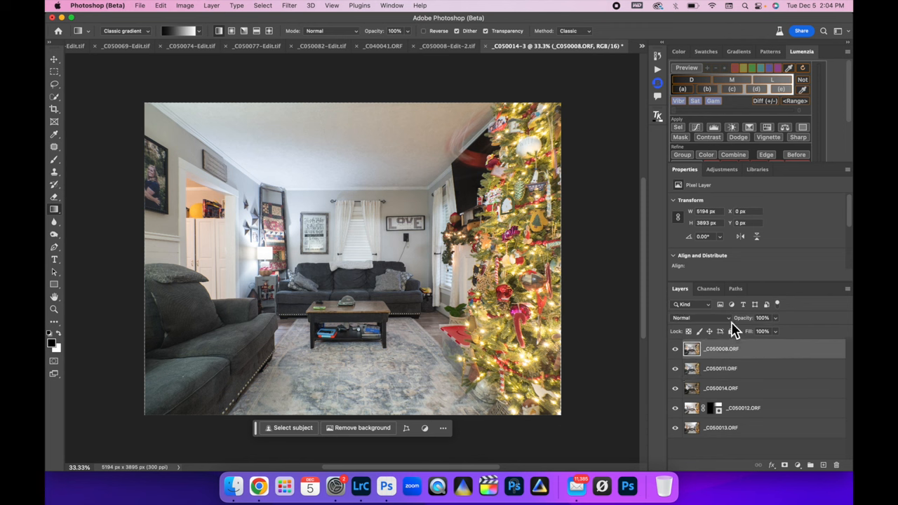
{"action": "mouse_move", "coordinate": [729, 325]}
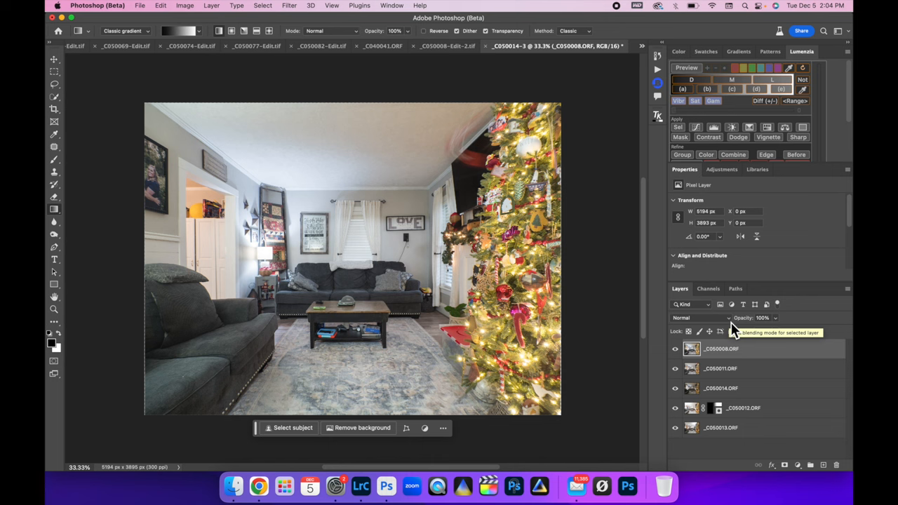
Set the top layer to Luminosity at about 53% opacity and toggle it to compare.
{"action": "left_click", "coordinate": [699, 317]}
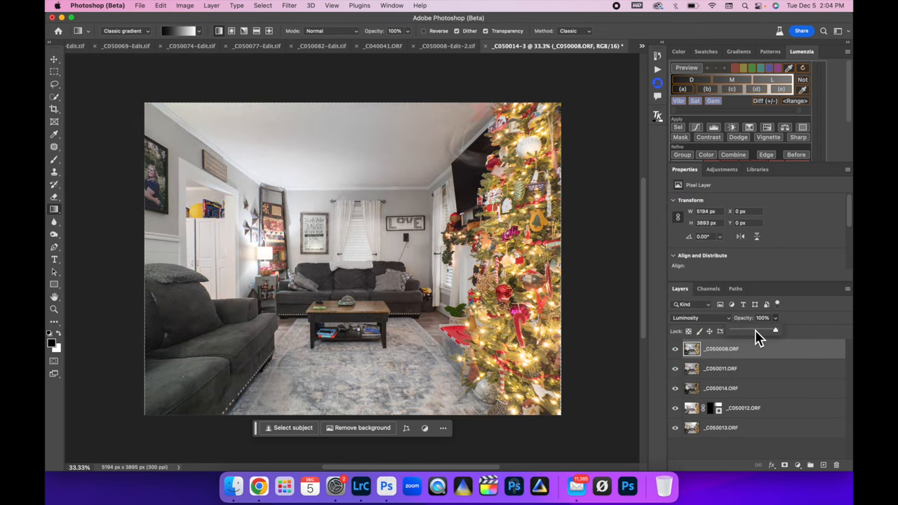
{"action": "left_click_drag", "start_coordinate": [769, 330], "coordinate": [757, 330]}
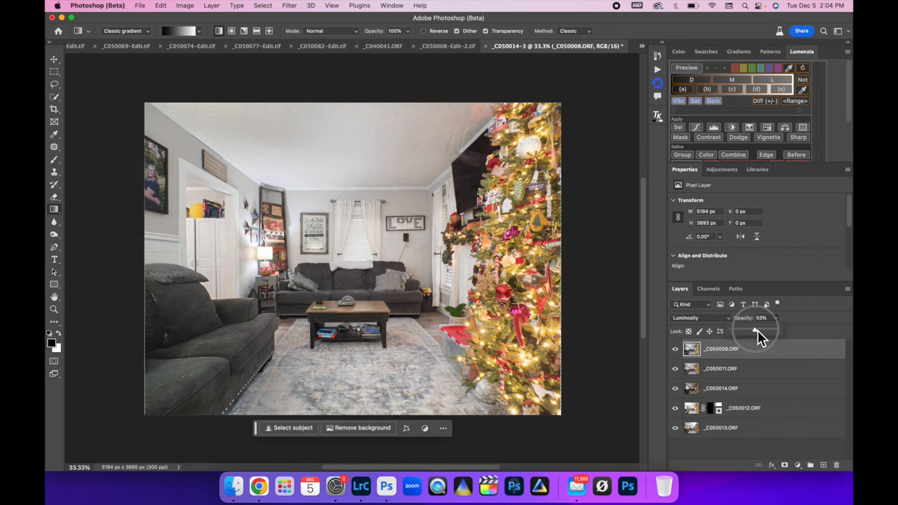
{"action": "left_click_drag", "start_coordinate": [758, 331], "coordinate": [752, 331]}
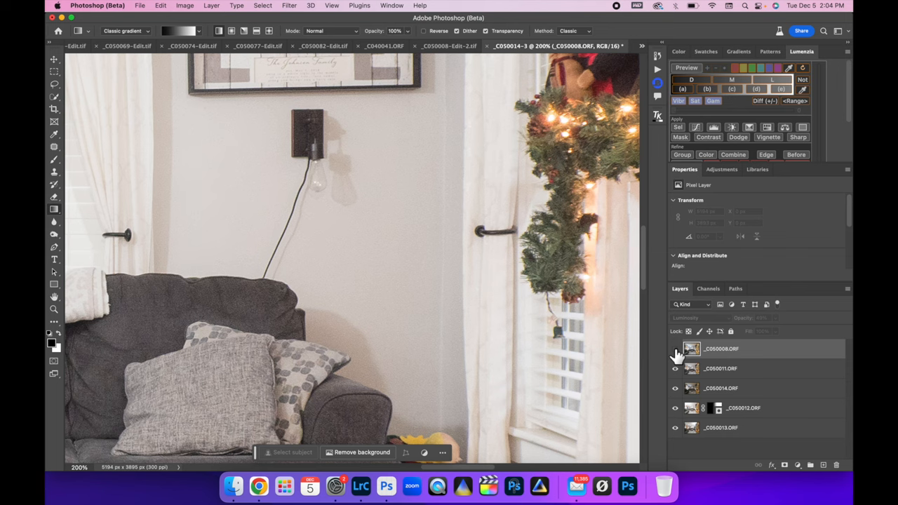
{"action": "left_click", "coordinate": [675, 348]}
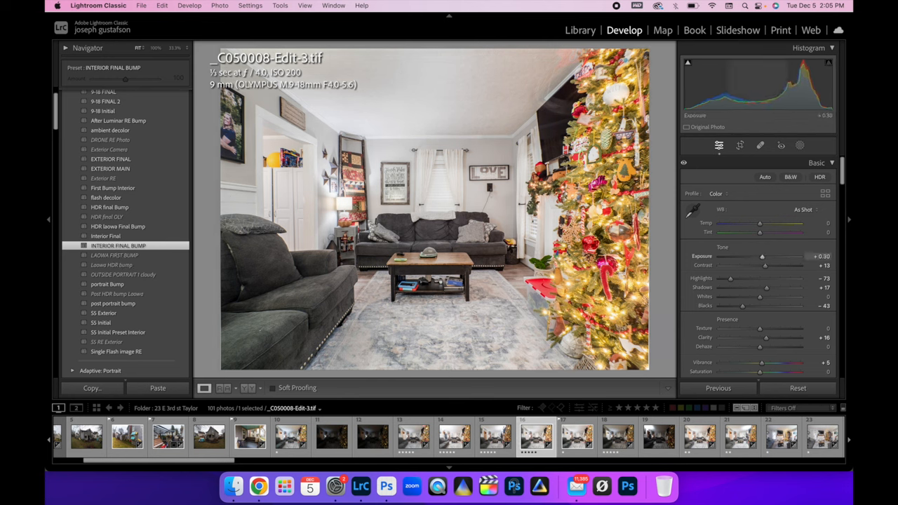
Lower Exposure slightly, tweak Contrast and set the black point with clipping preview.
{"action": "left_click_drag", "start_coordinate": [763, 256], "coordinate": [760, 255]}
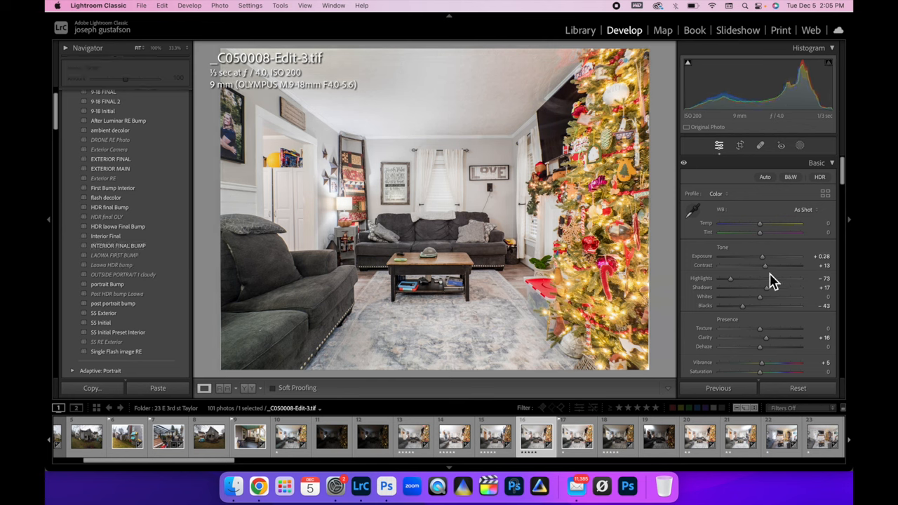
{"action": "left_click_drag", "start_coordinate": [766, 265], "coordinate": [762, 265]}
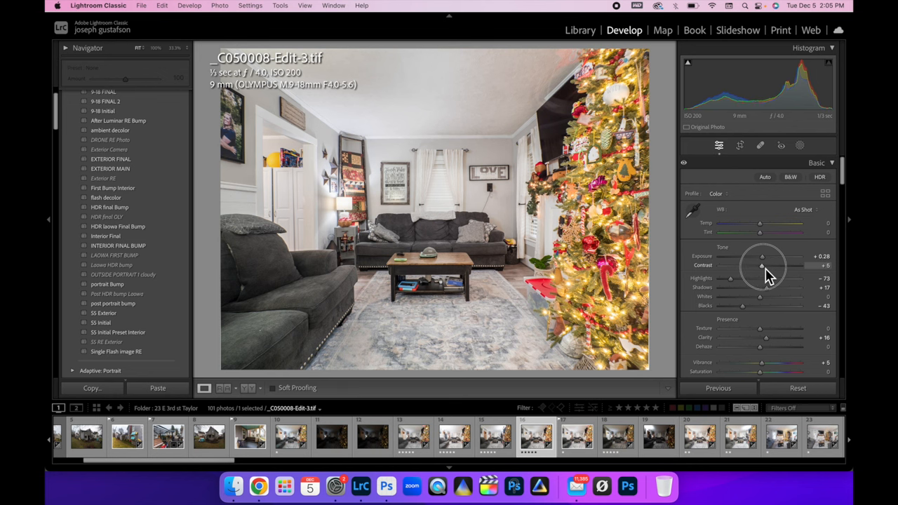
{"action": "mouse_move", "coordinate": [743, 307]}
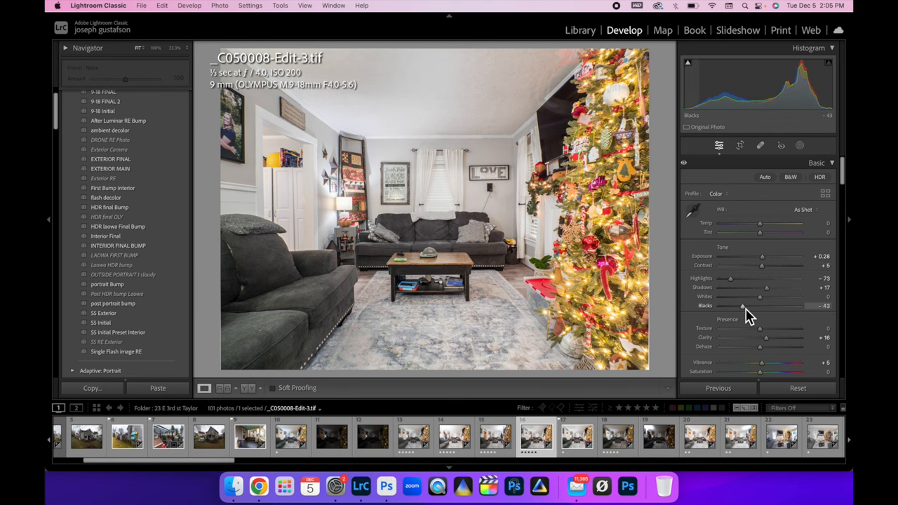
{"action": "left_click_drag", "start_coordinate": [742, 306], "coordinate": [738, 306]}
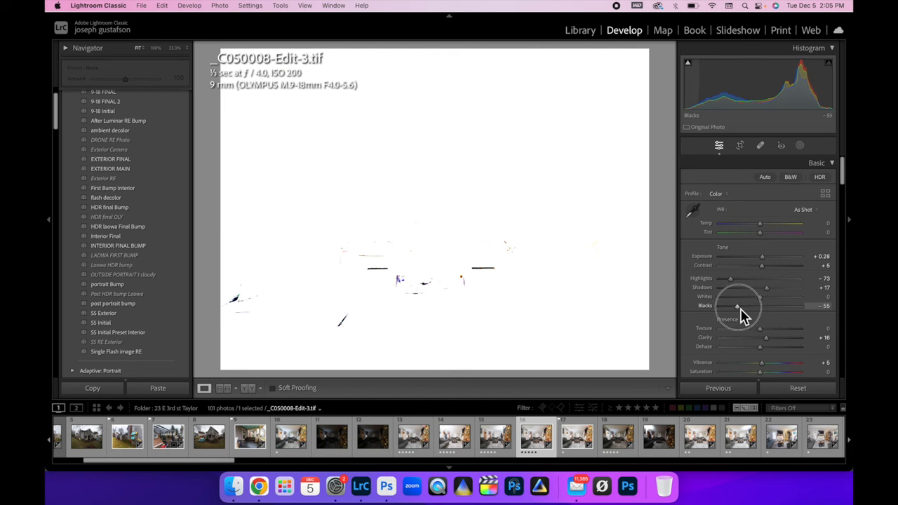
{"action": "left_click_drag", "start_coordinate": [738, 306], "coordinate": [733, 306]}
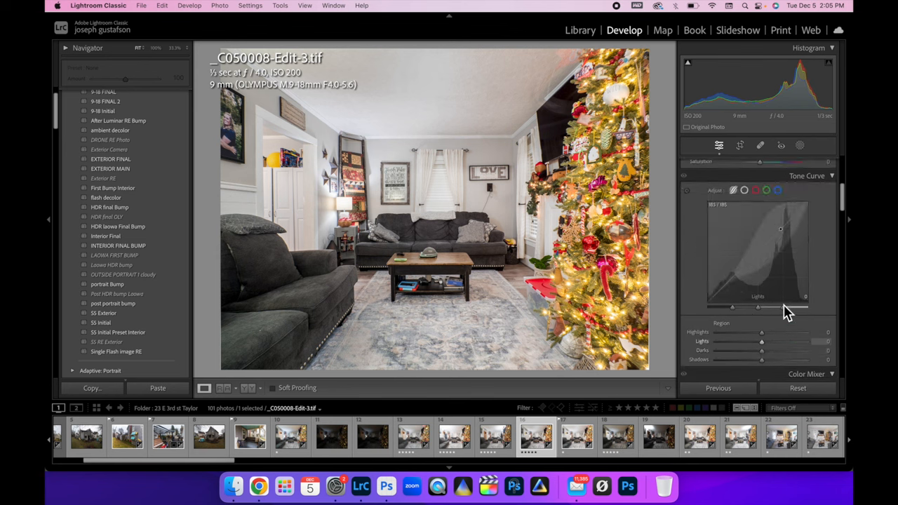
In Detail, adjust sharpening Radius and raise Masking to about 67.
{"action": "left_click", "coordinate": [815, 188]}
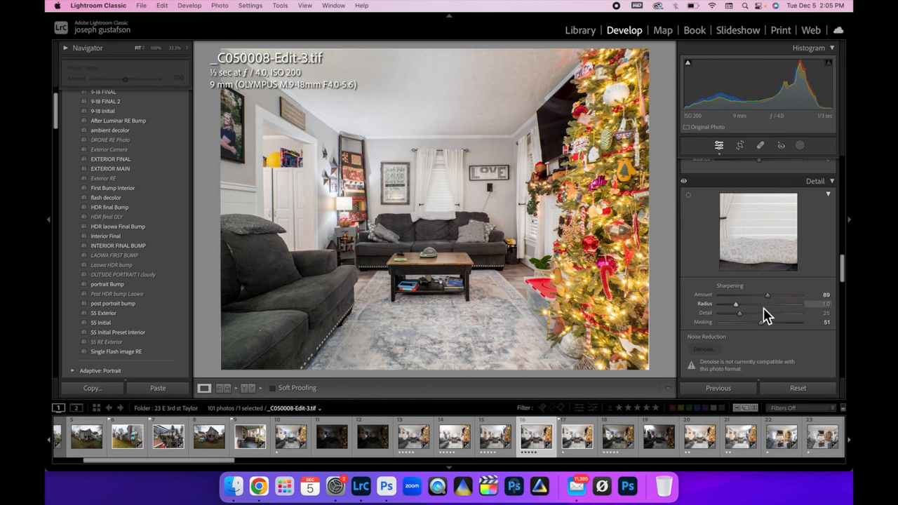
{"action": "left_click_drag", "start_coordinate": [739, 313], "coordinate": [759, 313]}
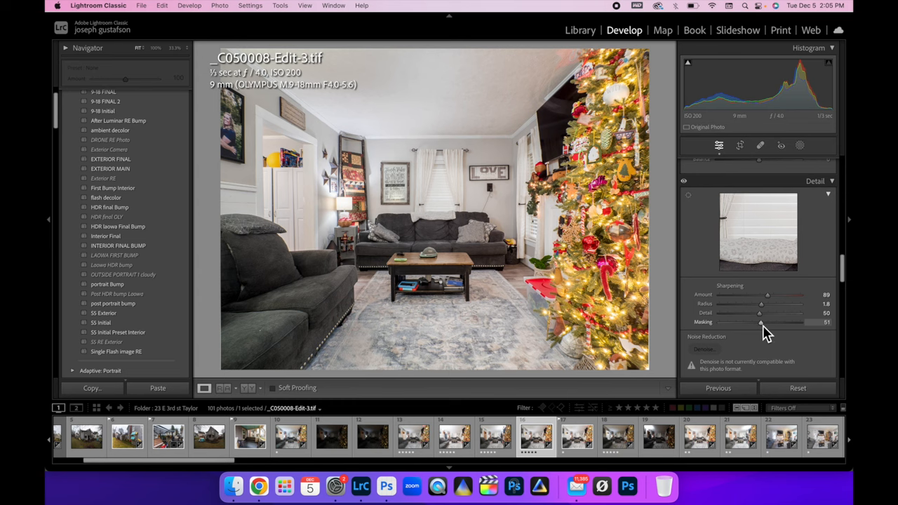
{"action": "left_click_drag", "start_coordinate": [760, 322], "coordinate": [765, 321]}
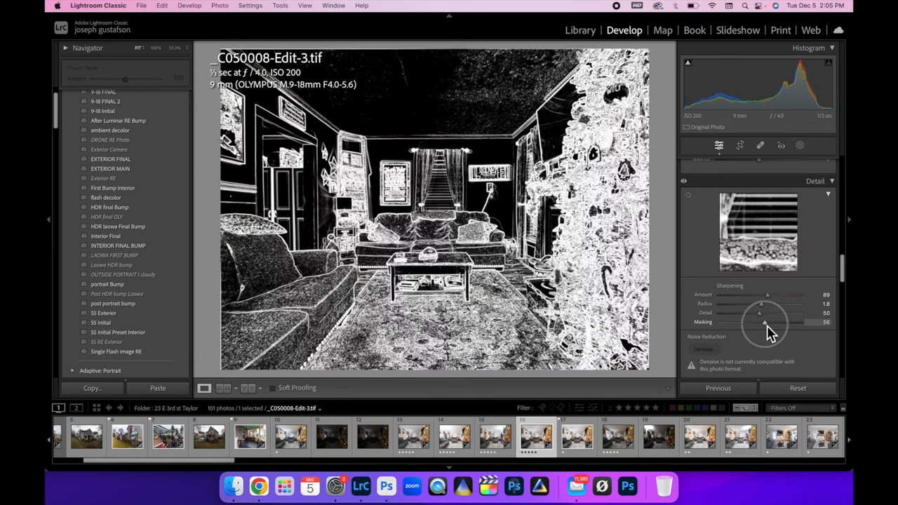
{"action": "left_click_drag", "start_coordinate": [763, 321], "coordinate": [758, 321]}
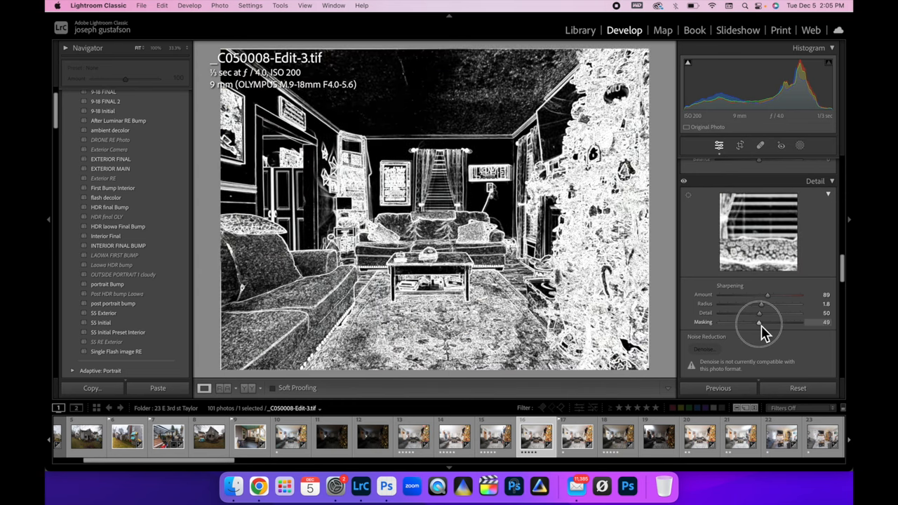
{"action": "left_click_drag", "start_coordinate": [759, 322], "coordinate": [778, 321]}
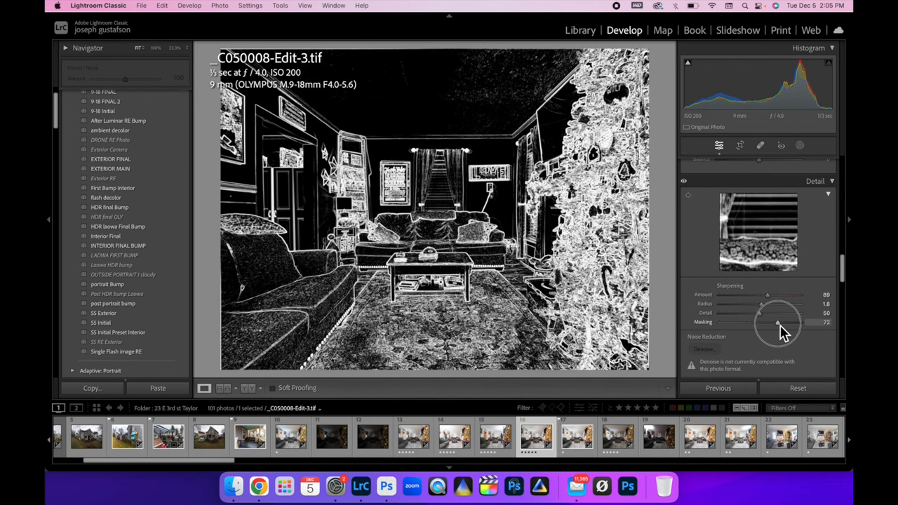
{"action": "left_click_drag", "start_coordinate": [779, 323], "coordinate": [775, 323]}
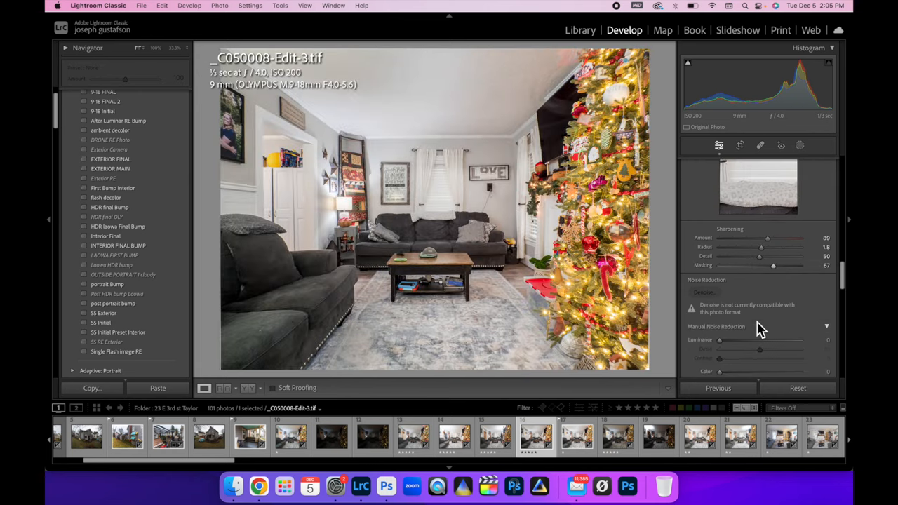
Create a new develop preset named 'Interior FINAL BUMP 2' from the current settings.
{"action": "left_click", "coordinate": [85, 94]}
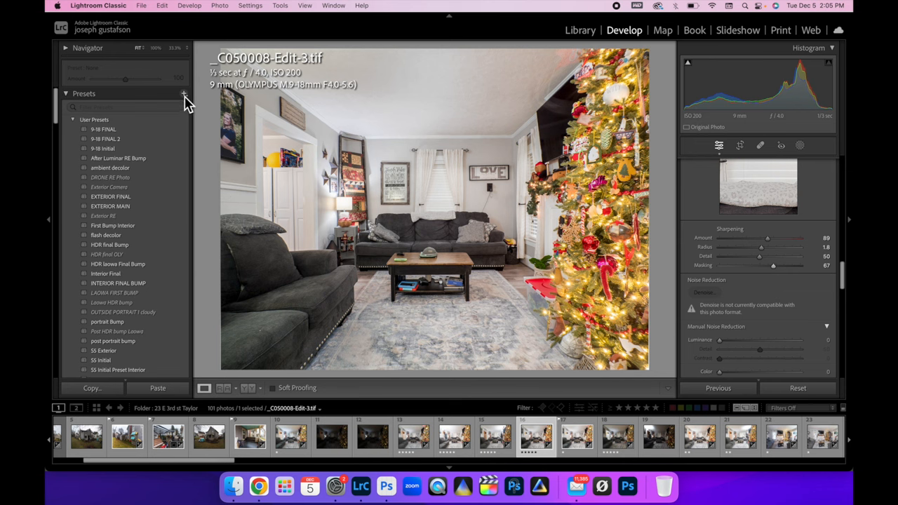
{"action": "left_click", "coordinate": [182, 93]}
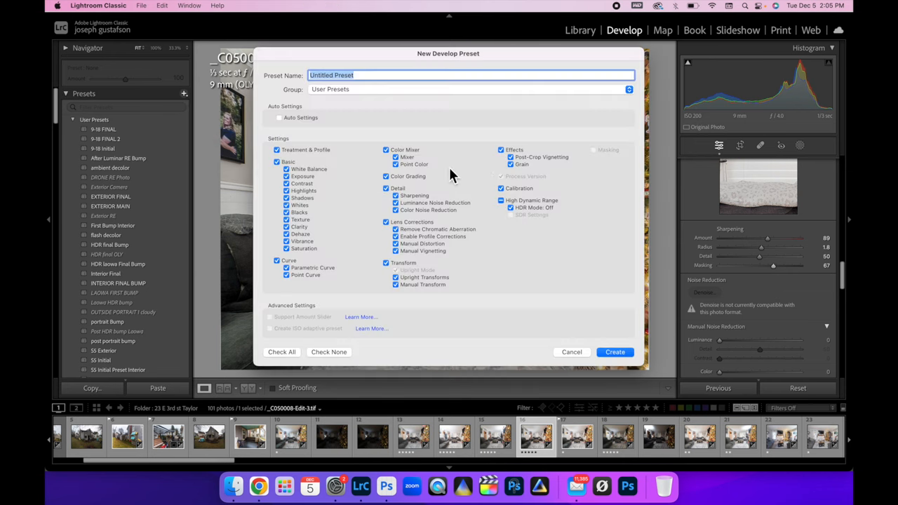
{"action": "mouse_move", "coordinate": [379, 90]}
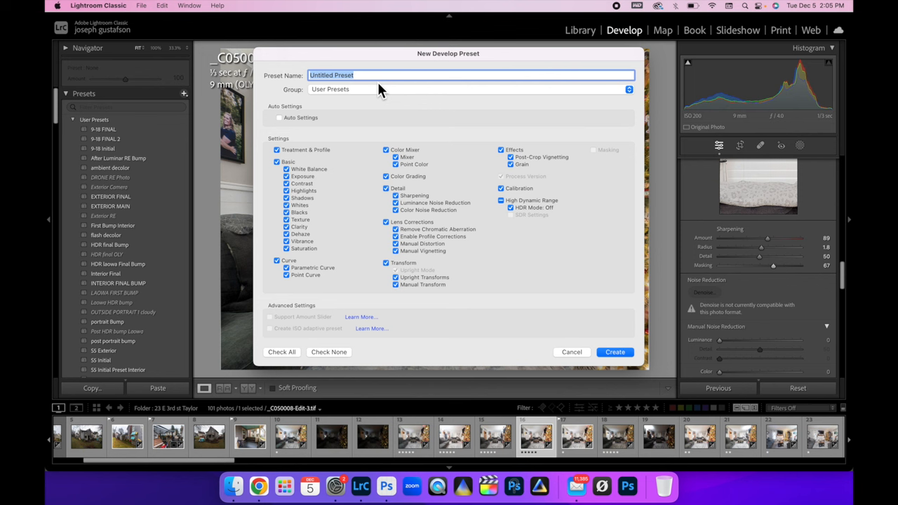
{"action": "type", "text": "INter"}
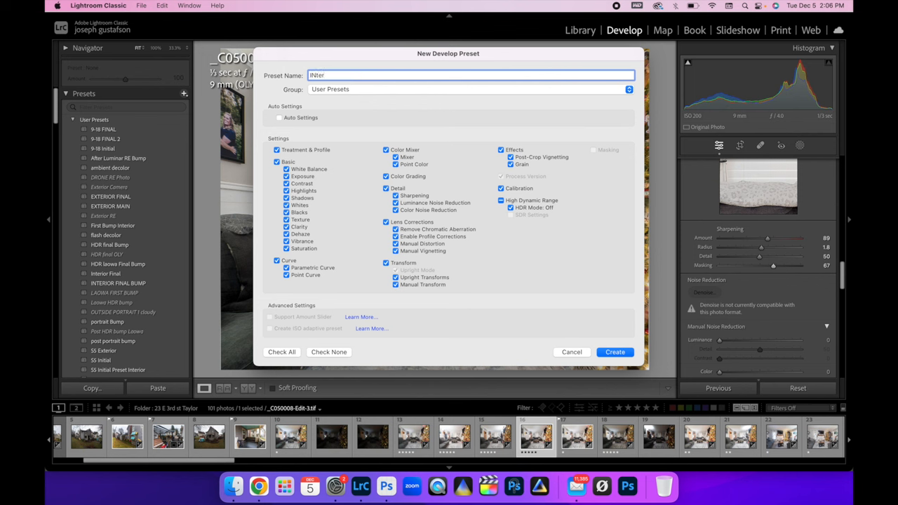
{"action": "type", "text": "Interior FINAL BUMP 2"}
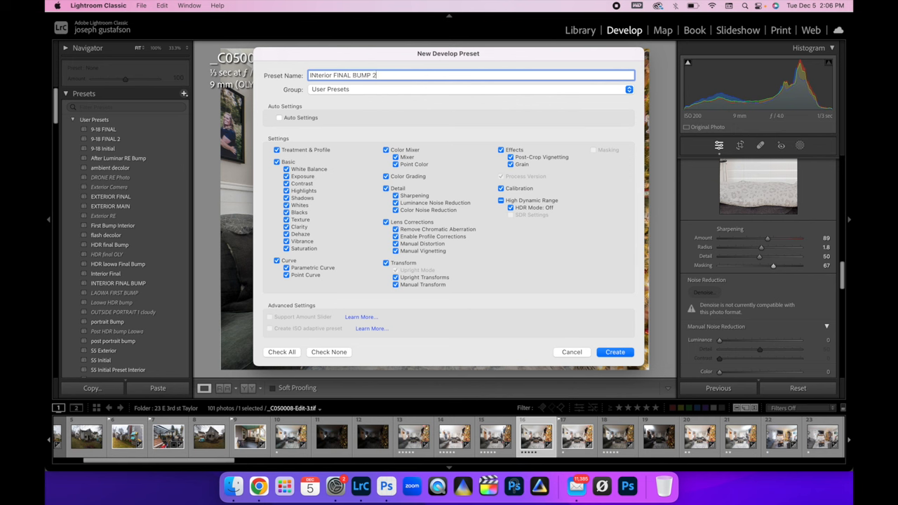
{"action": "mouse_move", "coordinate": [547, 331]}
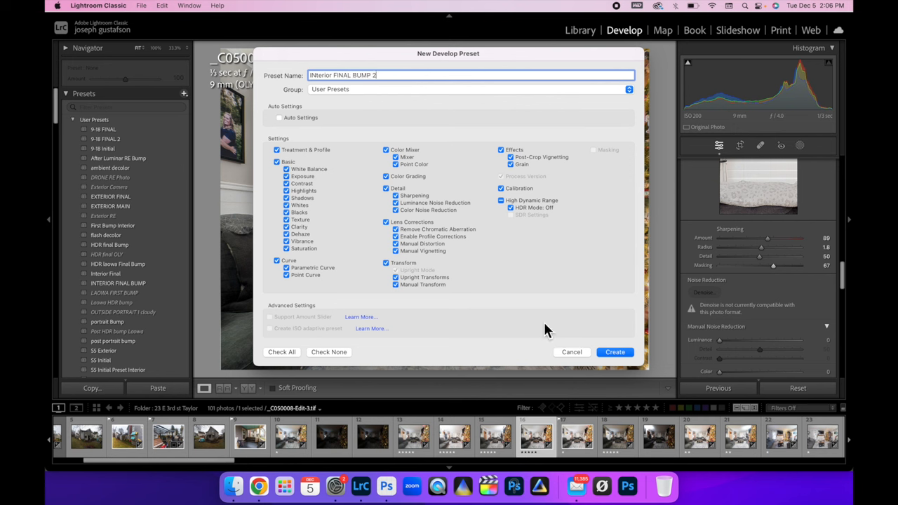
{"action": "left_click", "coordinate": [615, 350]}
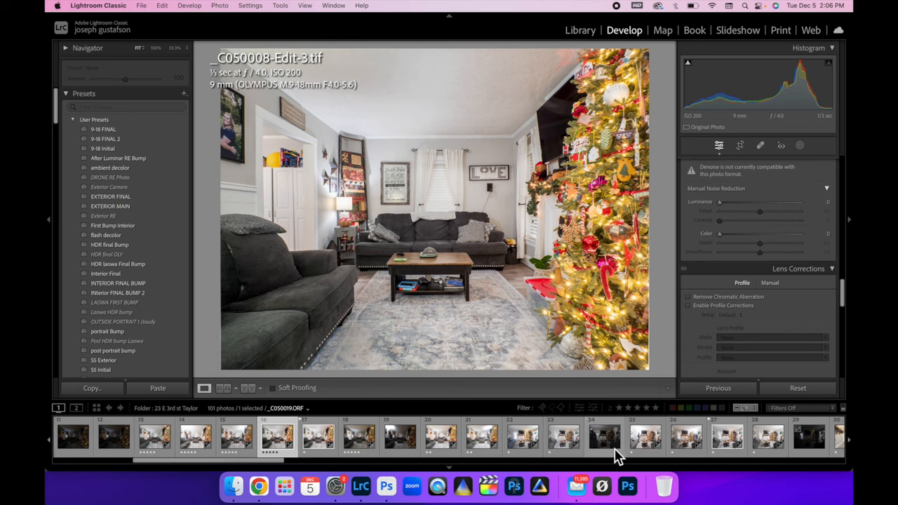
Select dining-room frame C050033 in the filmstrip and drag its Highlights further down.
{"action": "scroll", "scroll_direction": "right", "scroll_amount": 3}
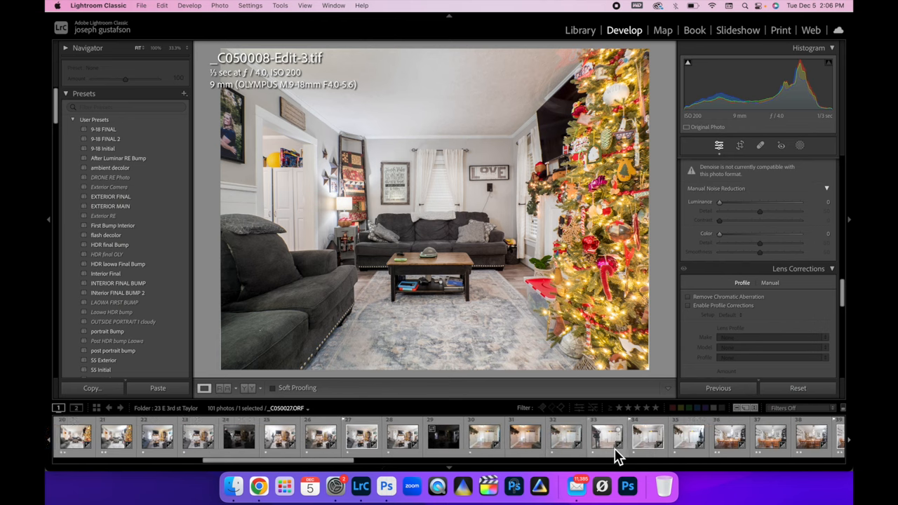
{"action": "scroll", "scroll_direction": "right", "scroll_amount": 3}
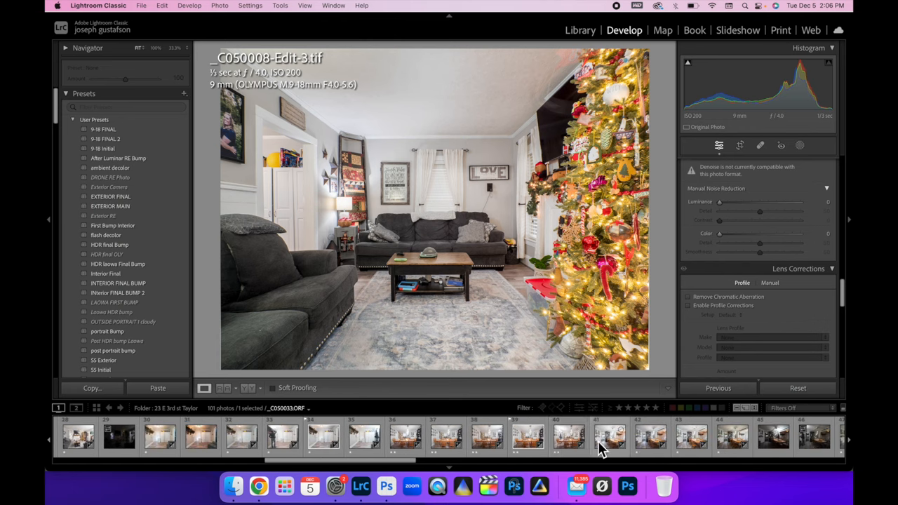
{"action": "left_click", "coordinate": [611, 435]}
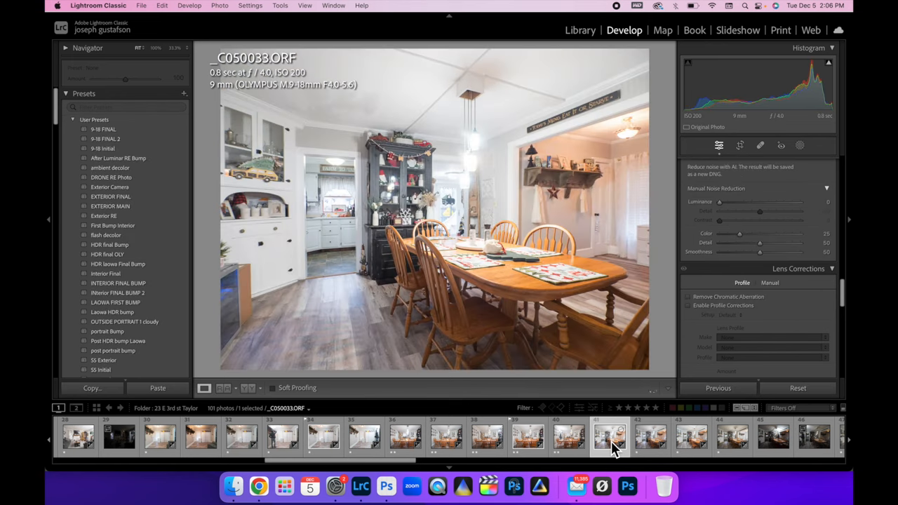
{"action": "mouse_move", "coordinate": [617, 172]}
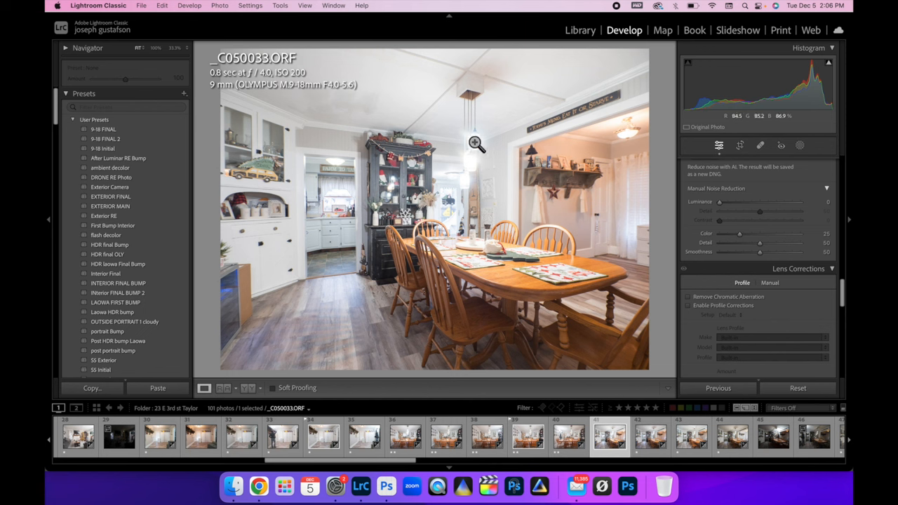
{"action": "mouse_move", "coordinate": [472, 179]}
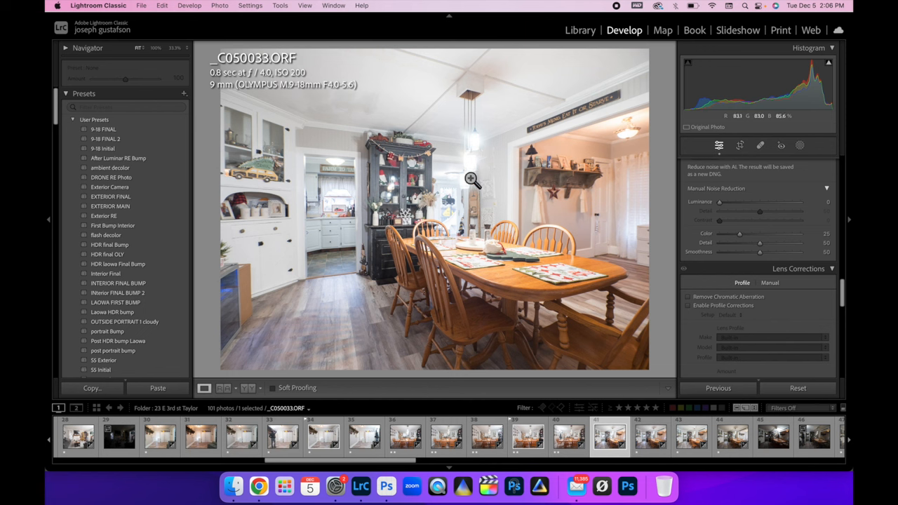
{"action": "mouse_move", "coordinate": [344, 167]}
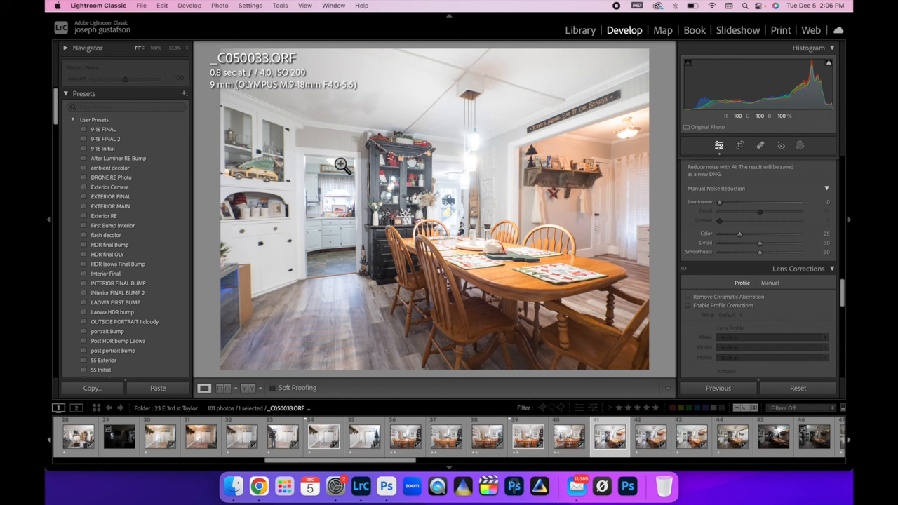
{"action": "mouse_move", "coordinate": [400, 326]}
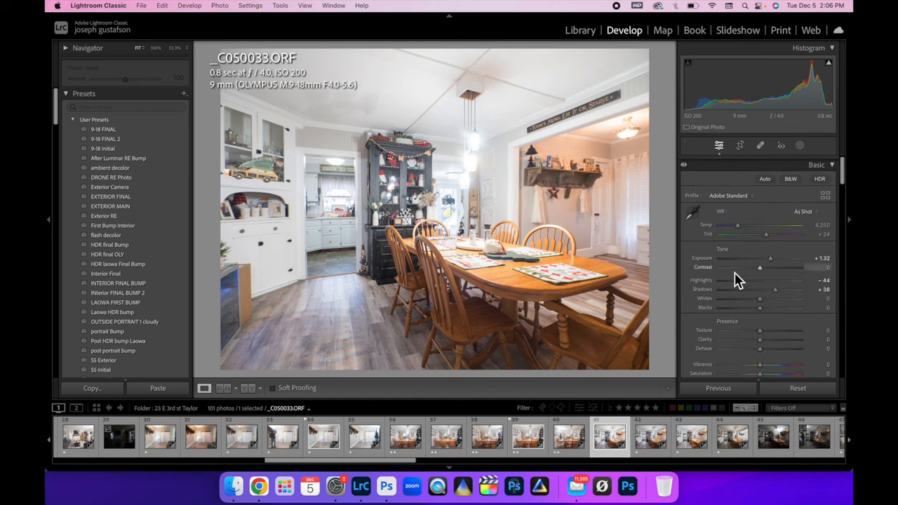
{"action": "left_click_drag", "start_coordinate": [775, 278], "coordinate": [722, 278]}
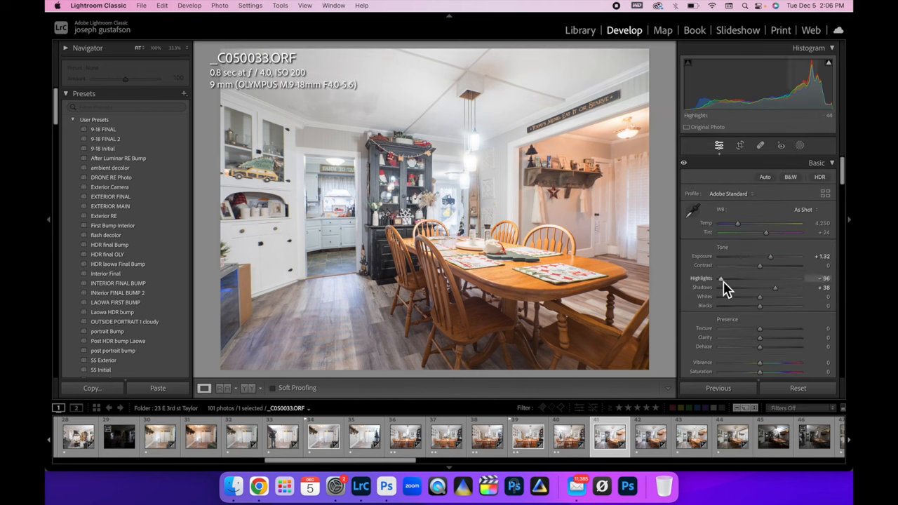
{"action": "left_click_drag", "start_coordinate": [718, 278], "coordinate": [743, 277]}
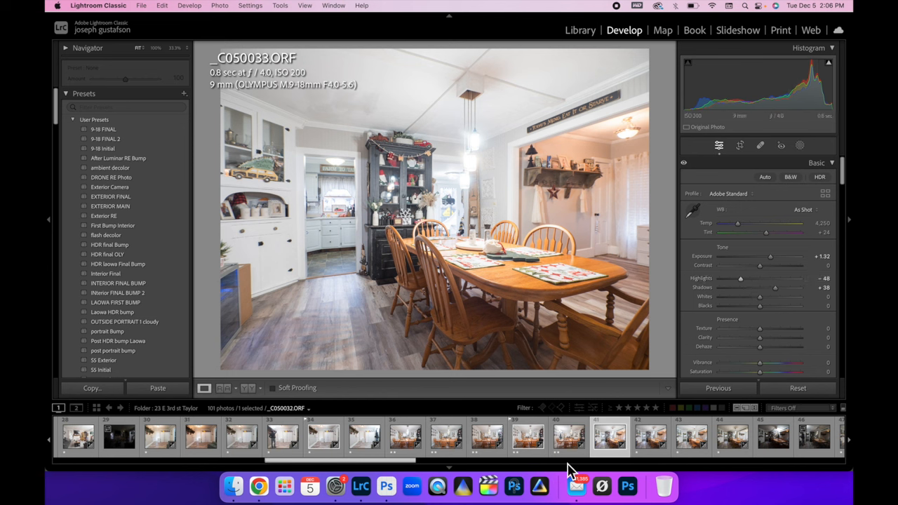
Step through frames C050033–C050035 and reduce the highlights on C050035.
{"action": "left_click", "coordinate": [651, 435]}
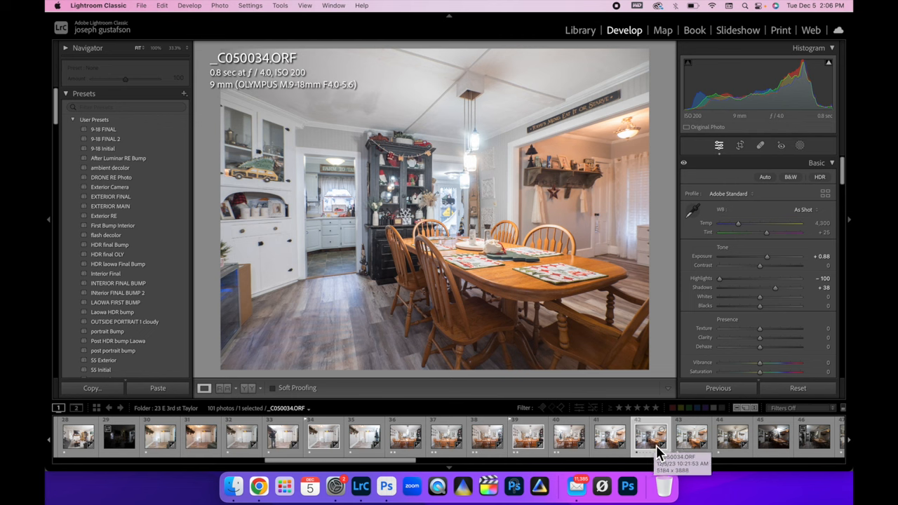
{"action": "left_click", "coordinate": [611, 436]}
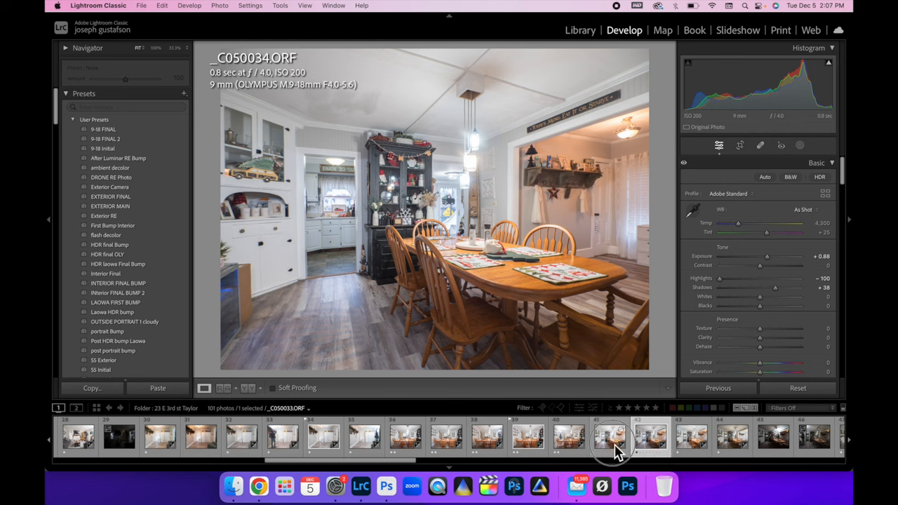
{"action": "left_click", "coordinate": [612, 435]}
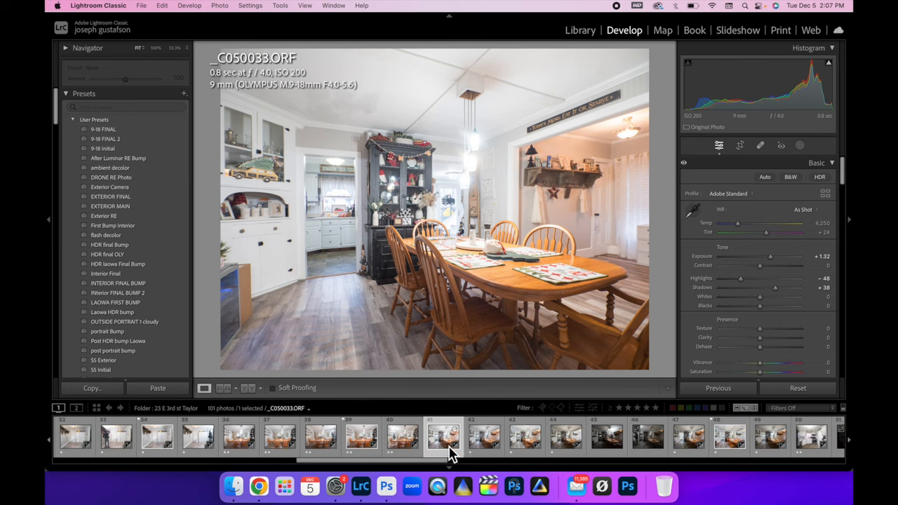
{"action": "left_click", "coordinate": [485, 437]}
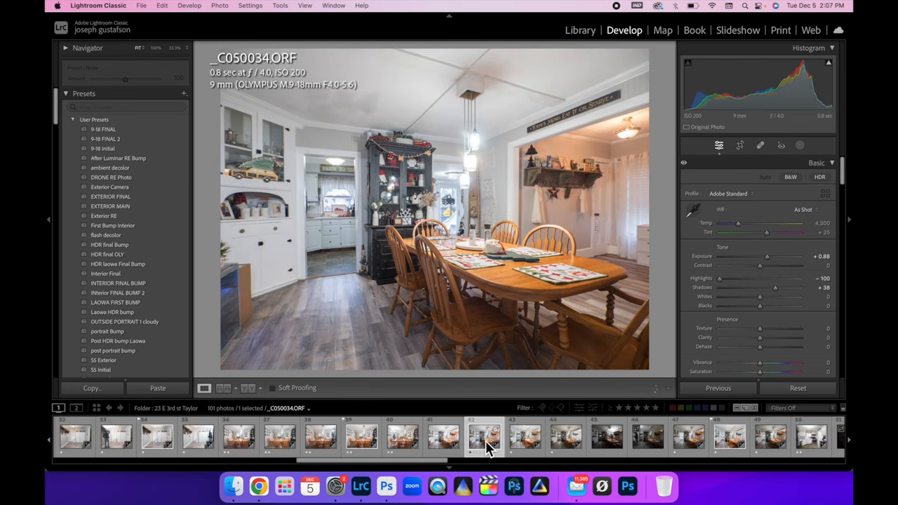
{"action": "left_click", "coordinate": [525, 436]}
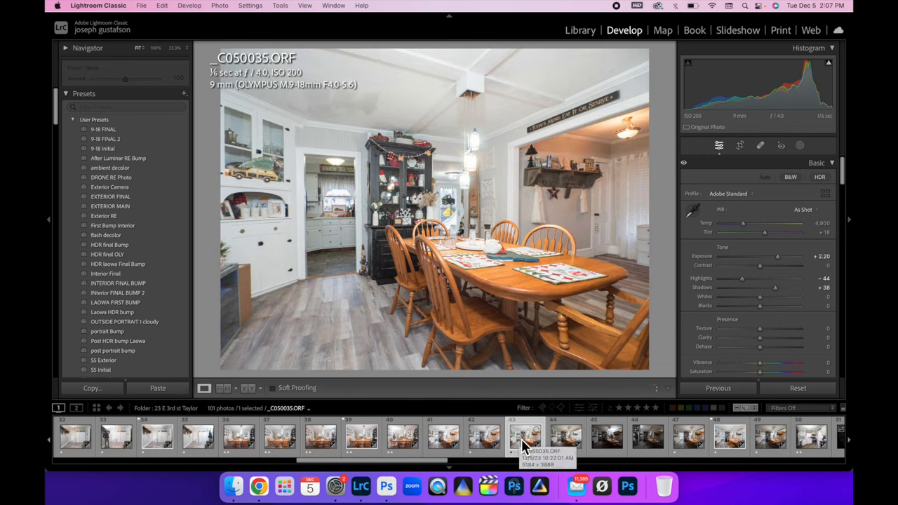
{"action": "left_click_drag", "start_coordinate": [741, 277], "coordinate": [726, 278]}
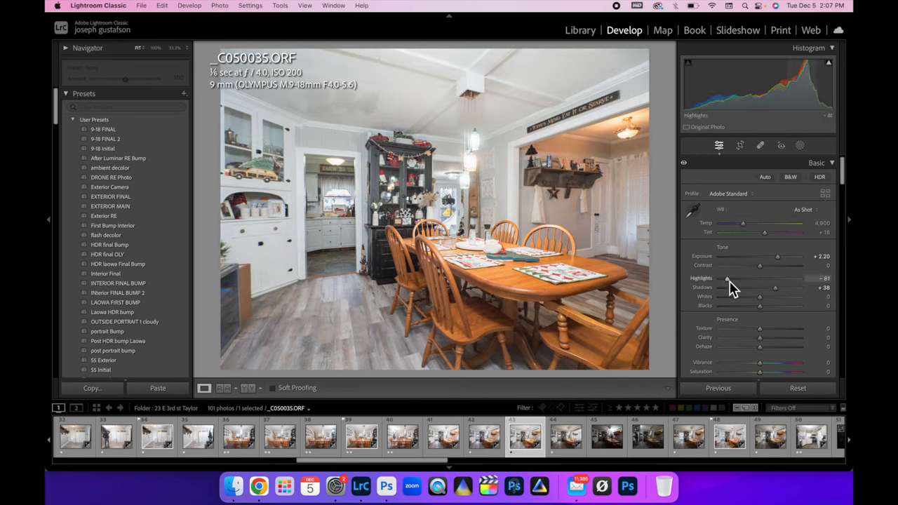
Move on through C050036 to the unedited C050037 flash frame.
{"action": "left_click", "coordinate": [564, 436]}
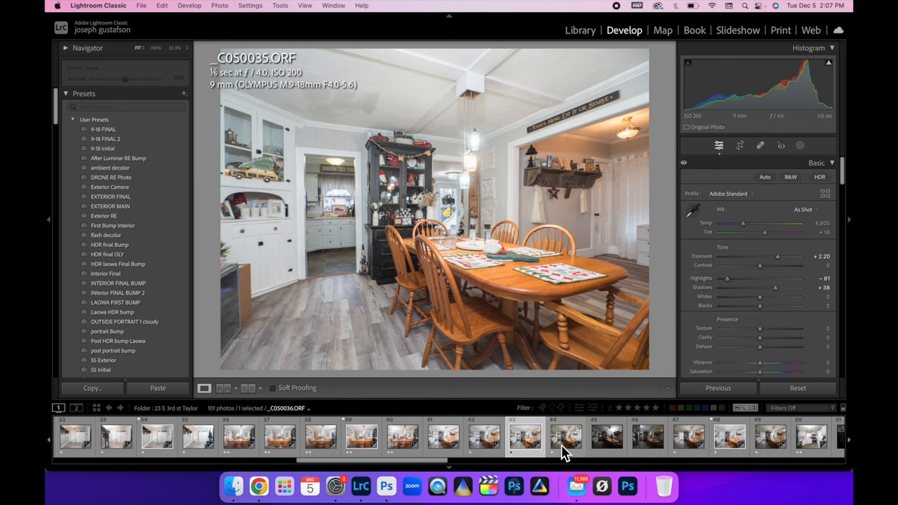
{"action": "left_click", "coordinate": [564, 437]}
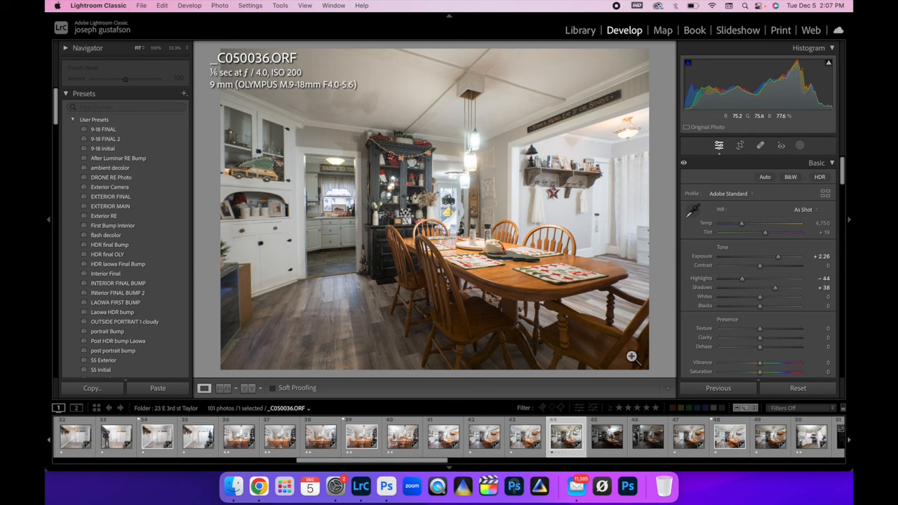
{"action": "left_click", "coordinate": [607, 436]}
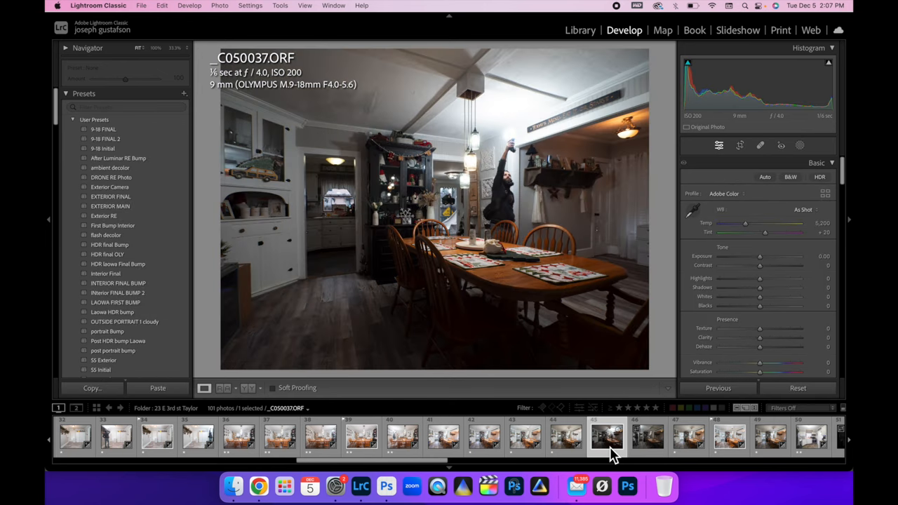
{"action": "left_click", "coordinate": [646, 435]}
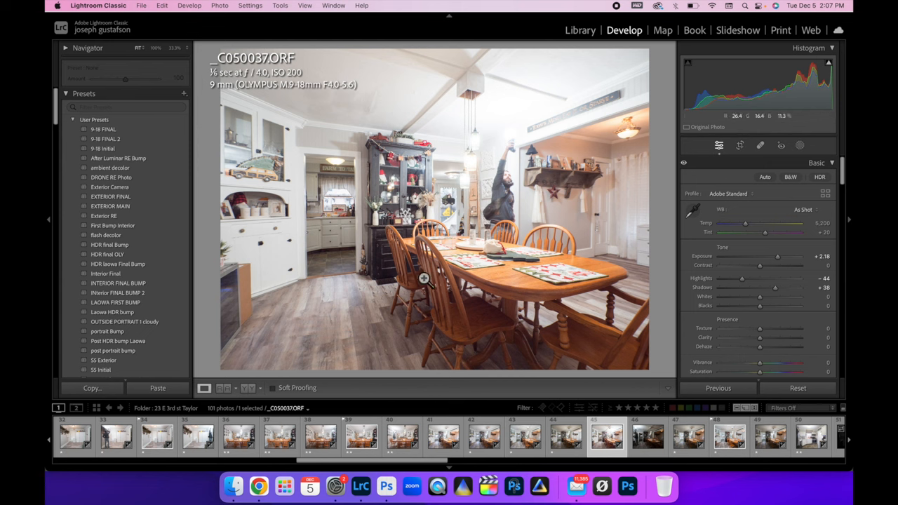
Lower exposure on C050037, paste the copied edits onto C050038 and bring its exposure down.
{"action": "left_click_drag", "start_coordinate": [766, 256], "coordinate": [774, 255]}
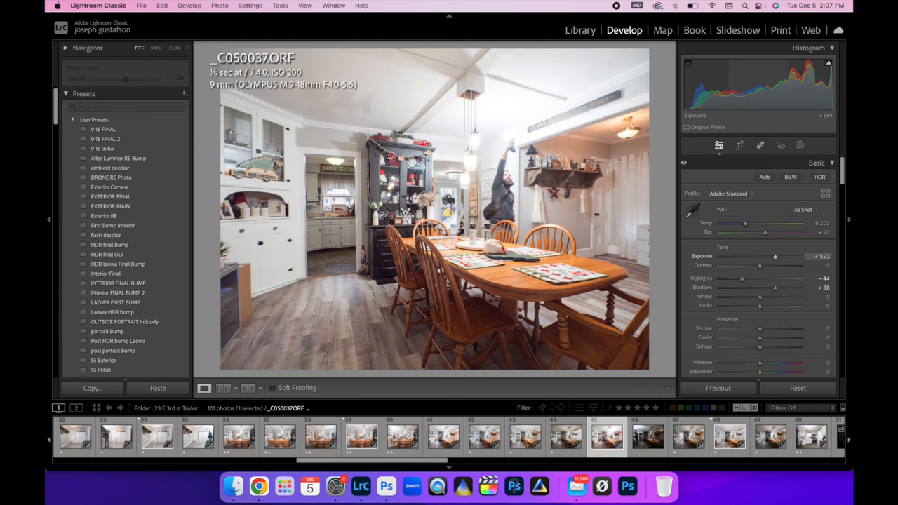
{"action": "left_click_drag", "start_coordinate": [774, 256], "coordinate": [774, 255]}
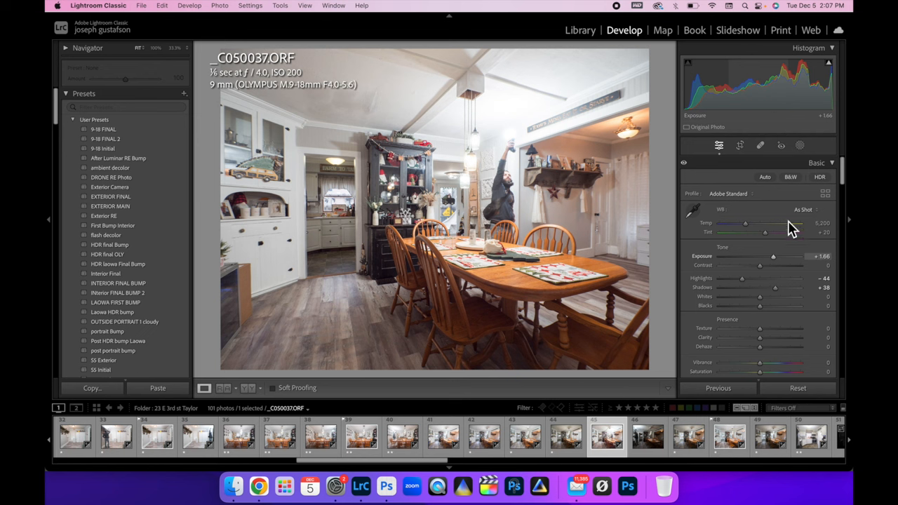
{"action": "left_click", "coordinate": [647, 436]}
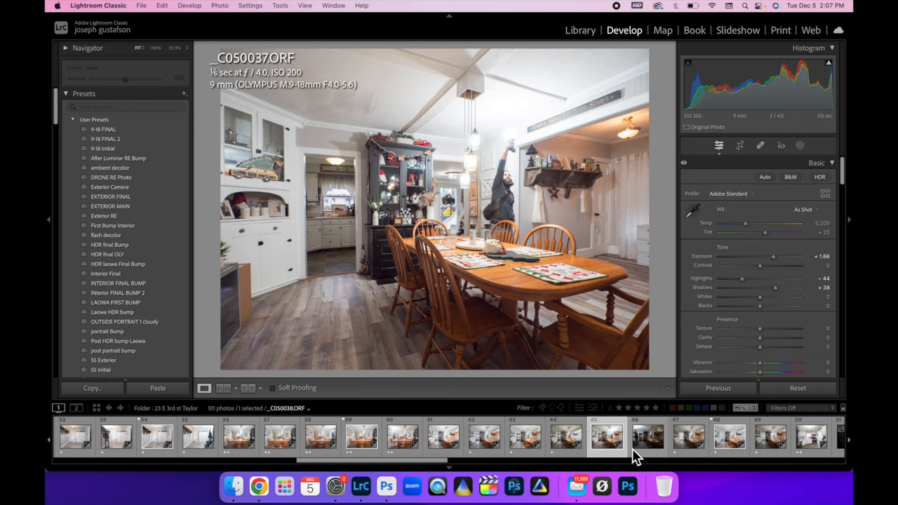
{"action": "left_click", "coordinate": [647, 437]}
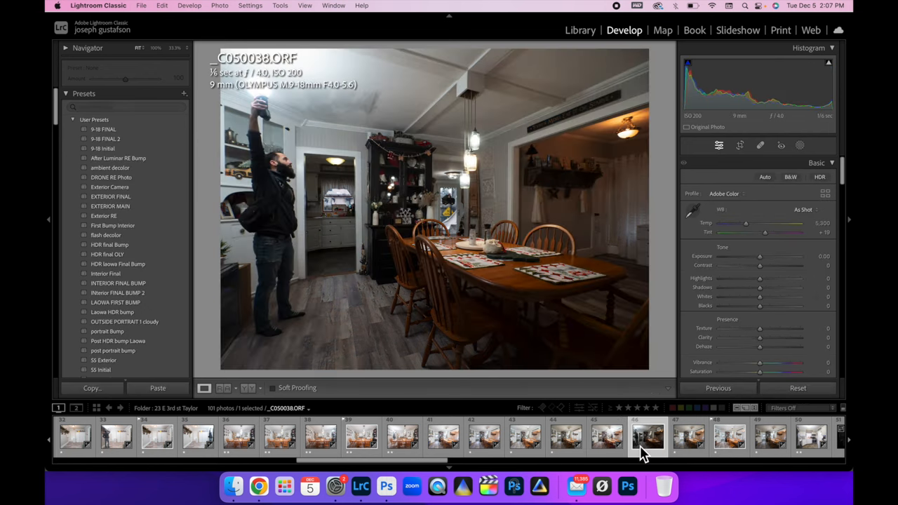
{"action": "left_click", "coordinate": [157, 387]}
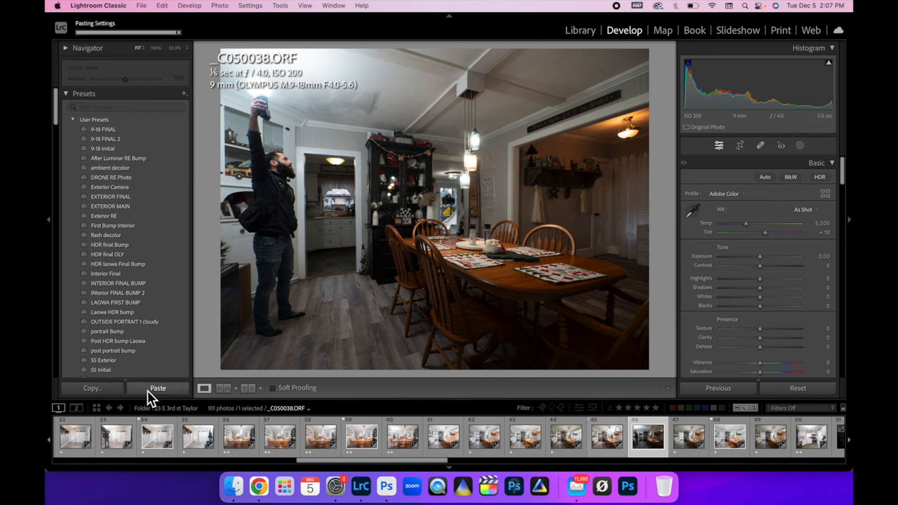
{"action": "left_click", "coordinate": [157, 387]}
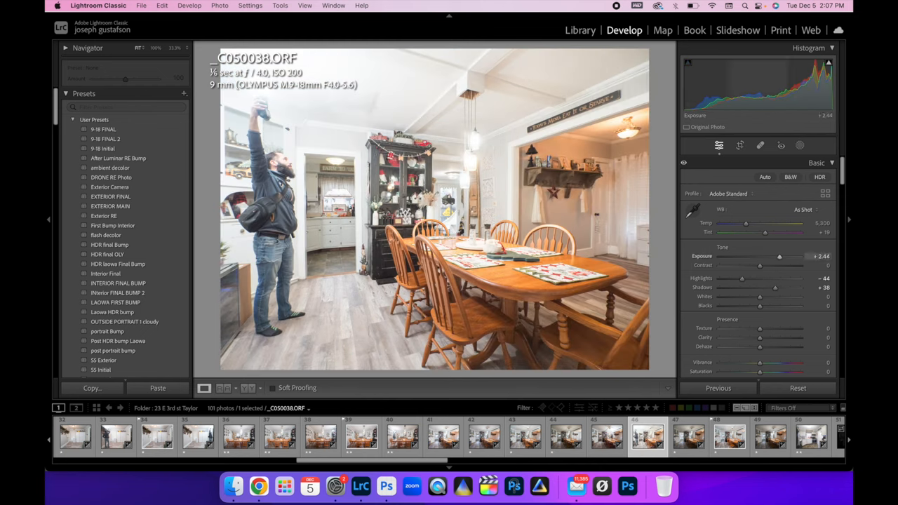
{"action": "left_click_drag", "start_coordinate": [778, 255], "coordinate": [774, 256]}
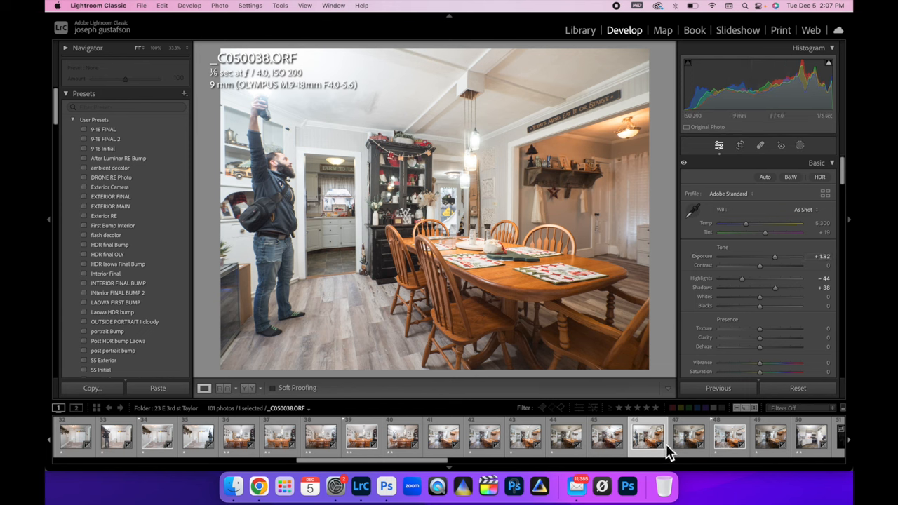
Advance through C050039 to C050040 and lower its highlights.
{"action": "left_click", "coordinate": [688, 436]}
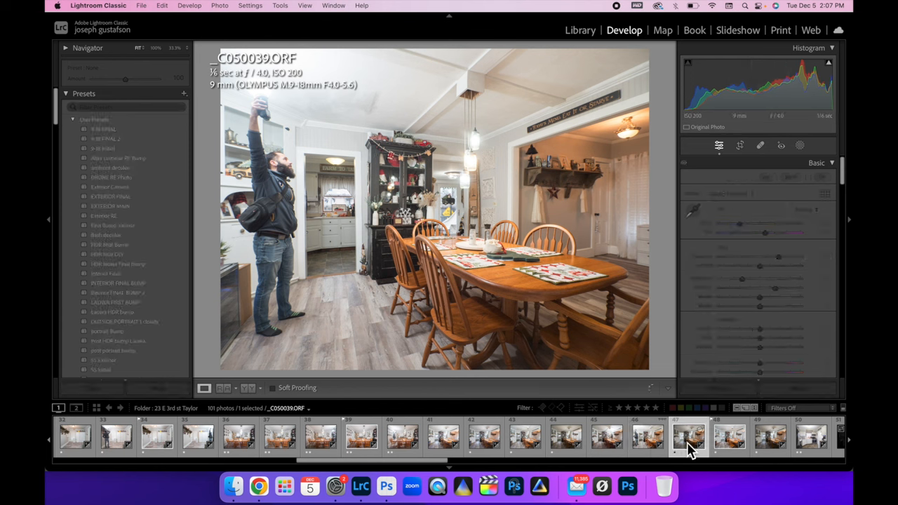
{"action": "left_click", "coordinate": [688, 436]}
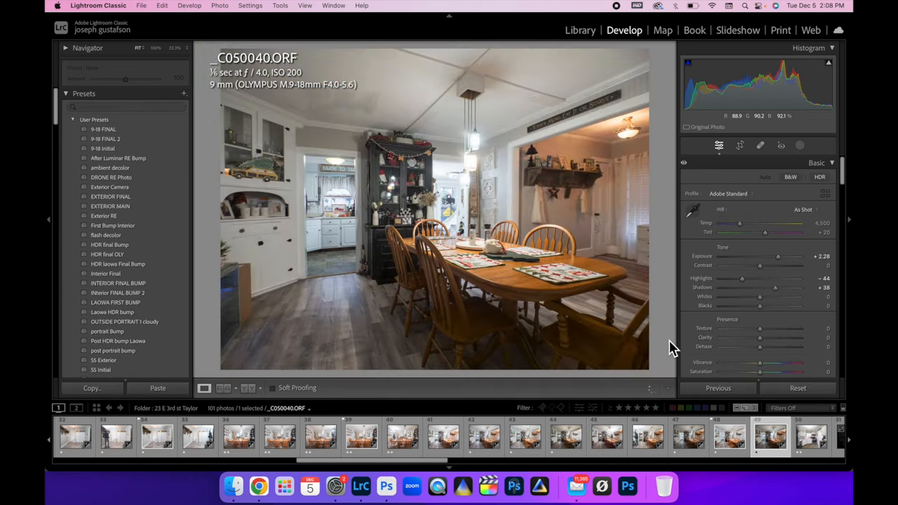
{"action": "left_click_drag", "start_coordinate": [741, 277], "coordinate": [723, 277]}
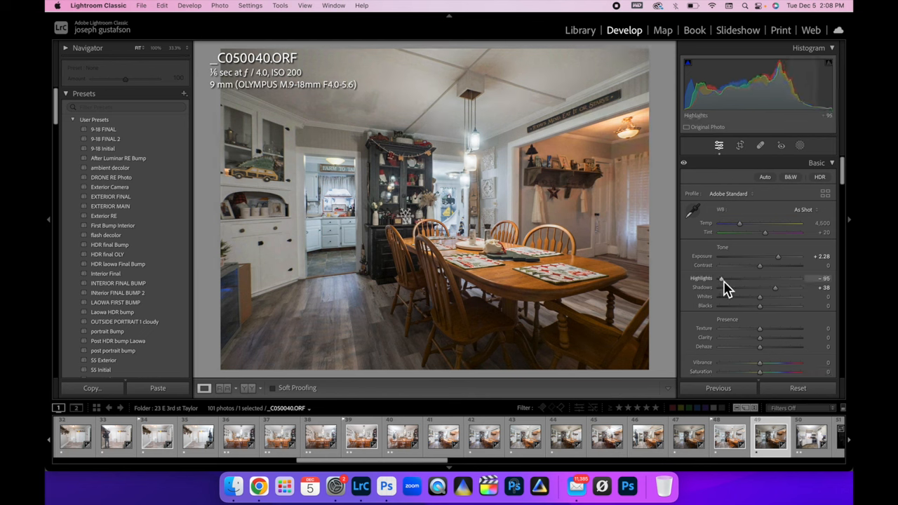